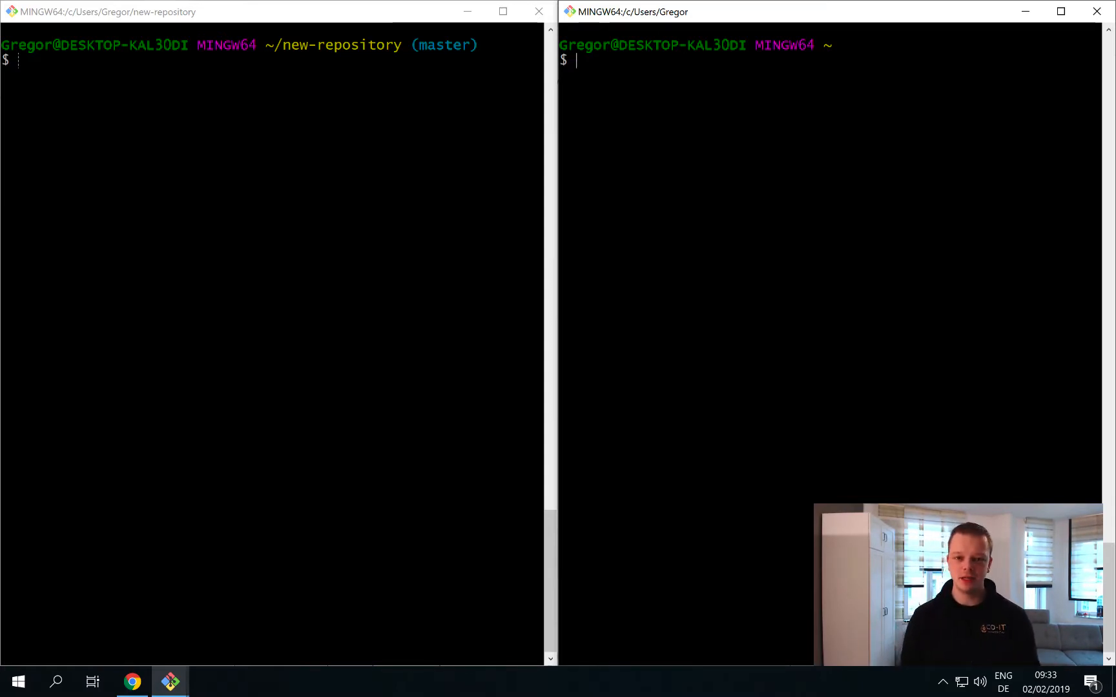
type("git cl")
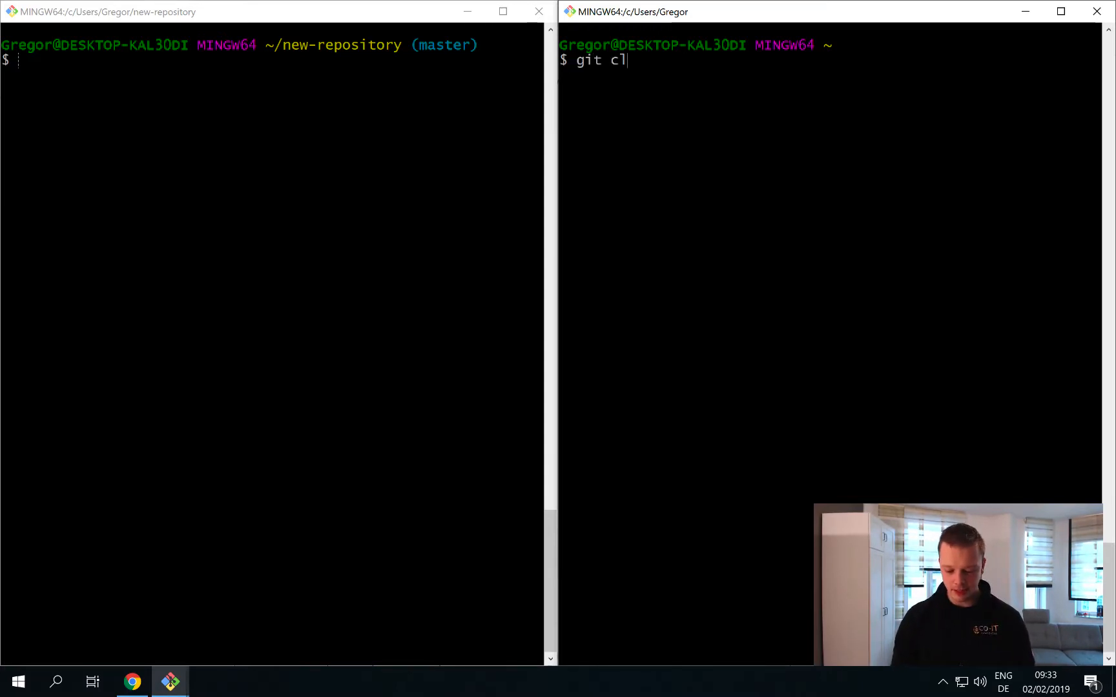
type("one")
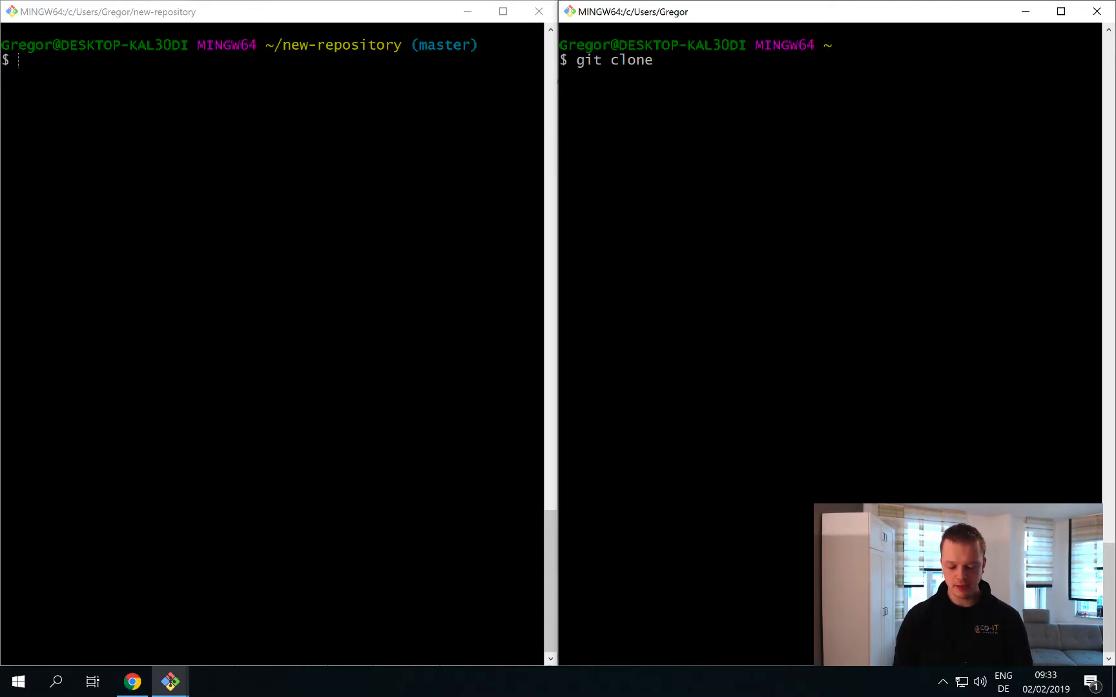
type("git@github.com:GregOnNet/new-repository.git")
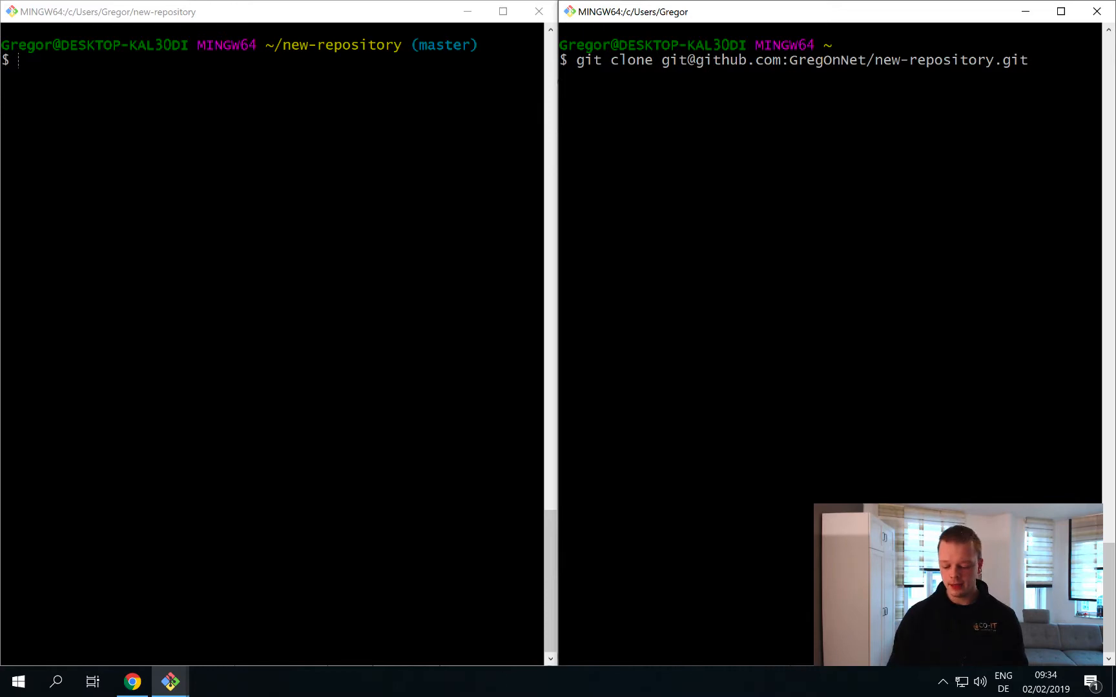
key("Return")
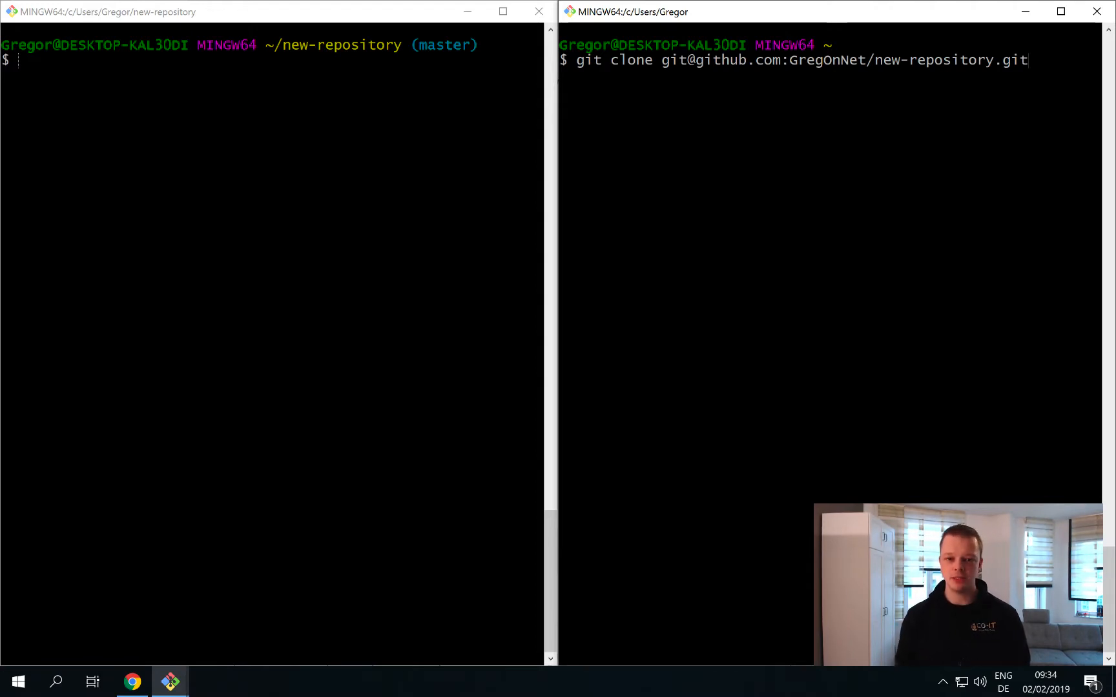
type("newß")
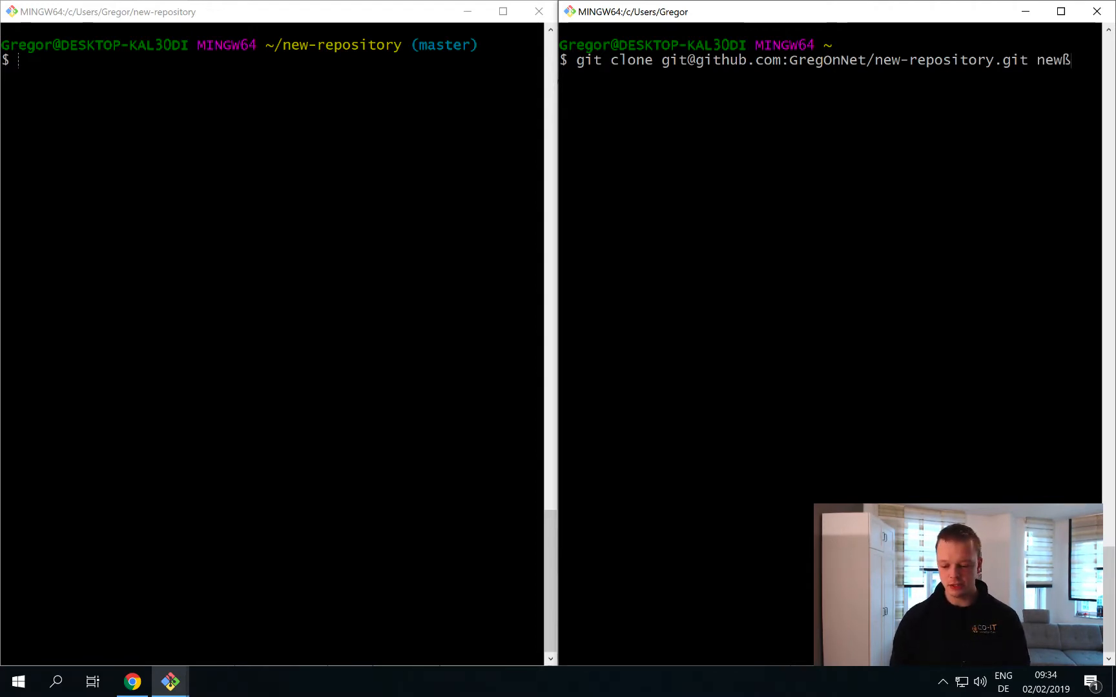
key("Backspace")
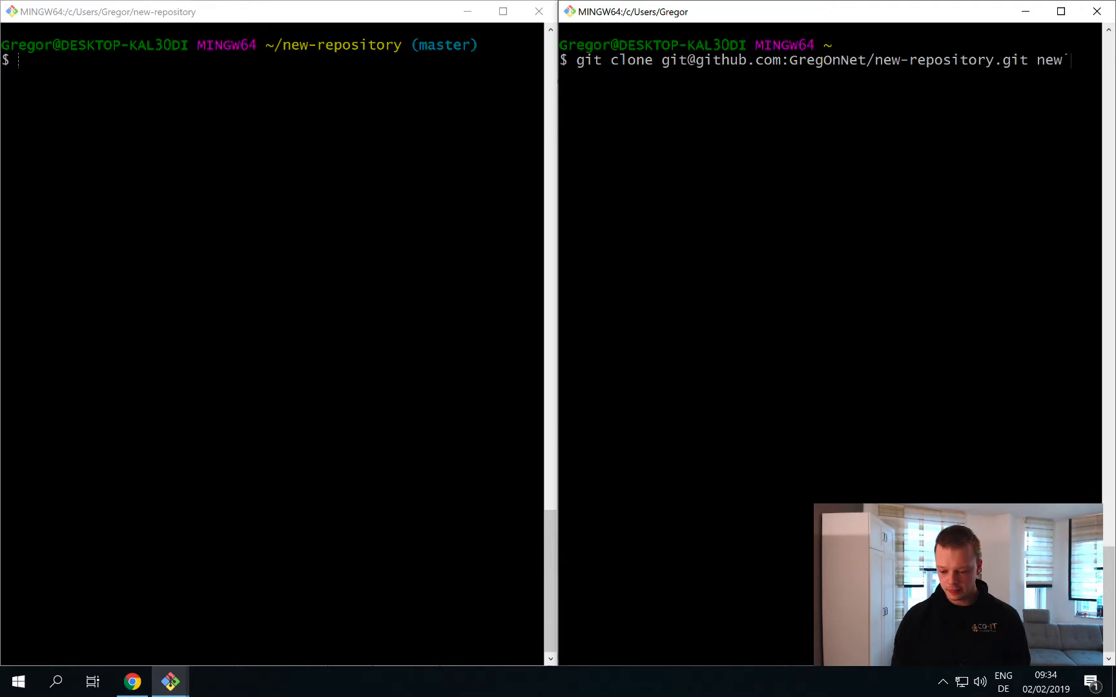
type("ß")
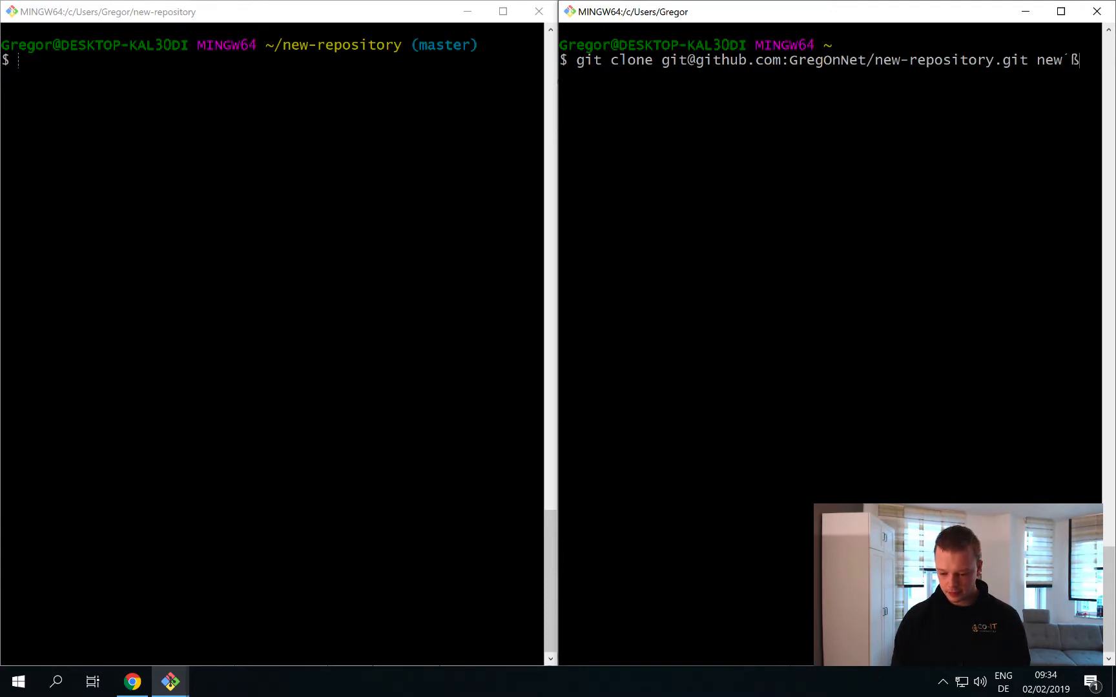
key("Backspace")
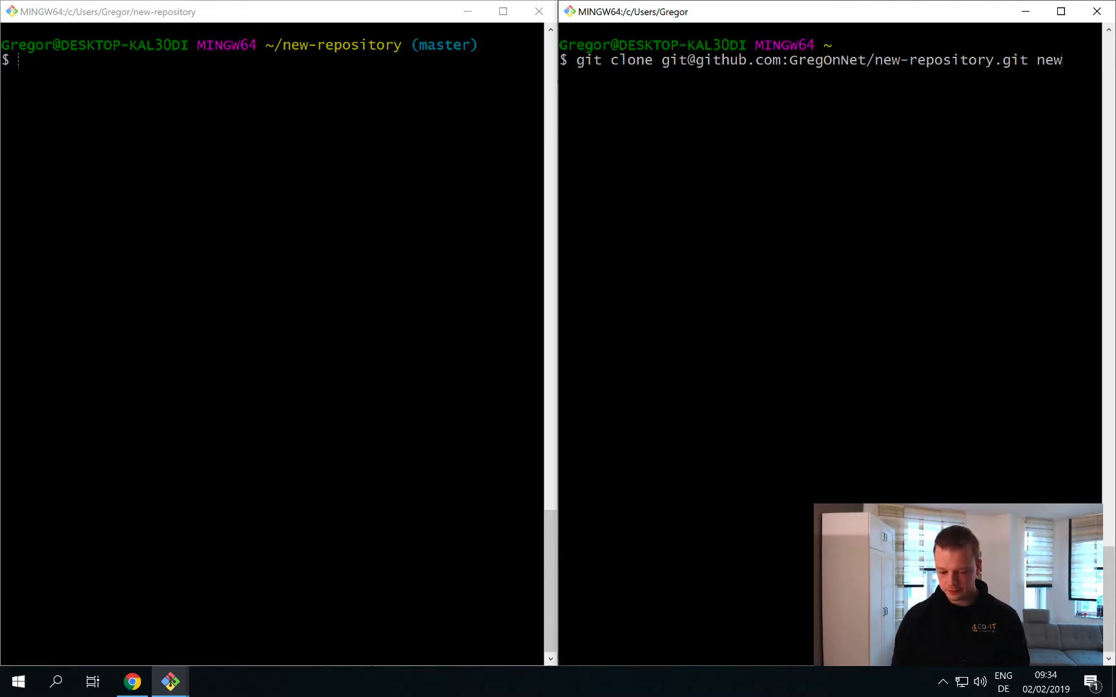
type("-")
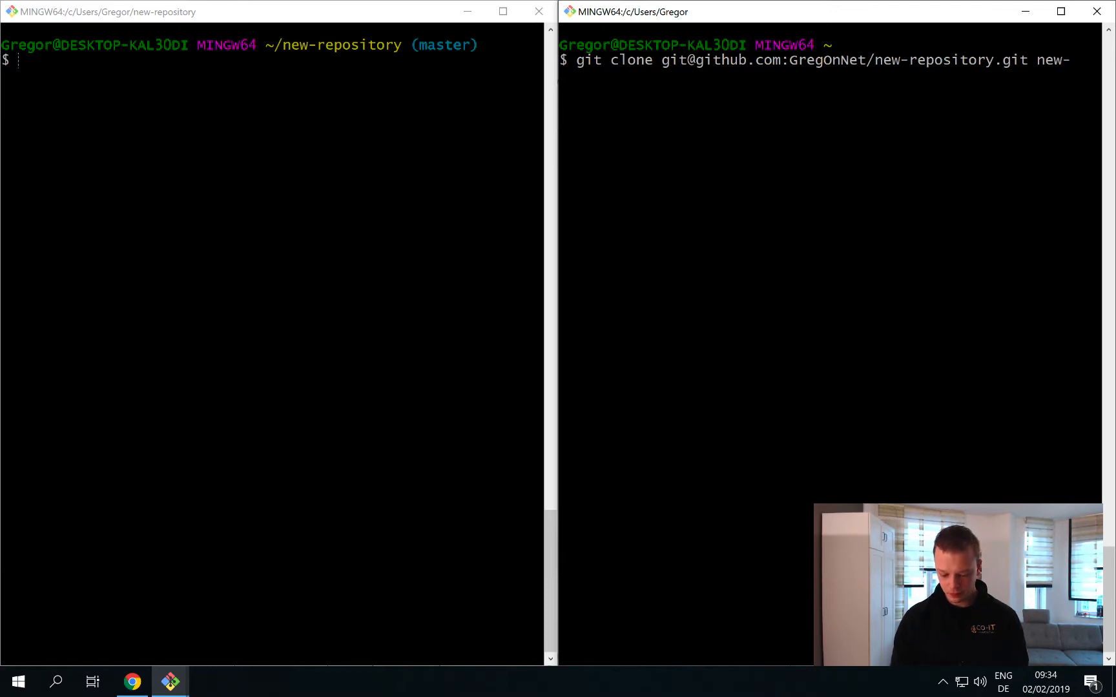
type("ository")
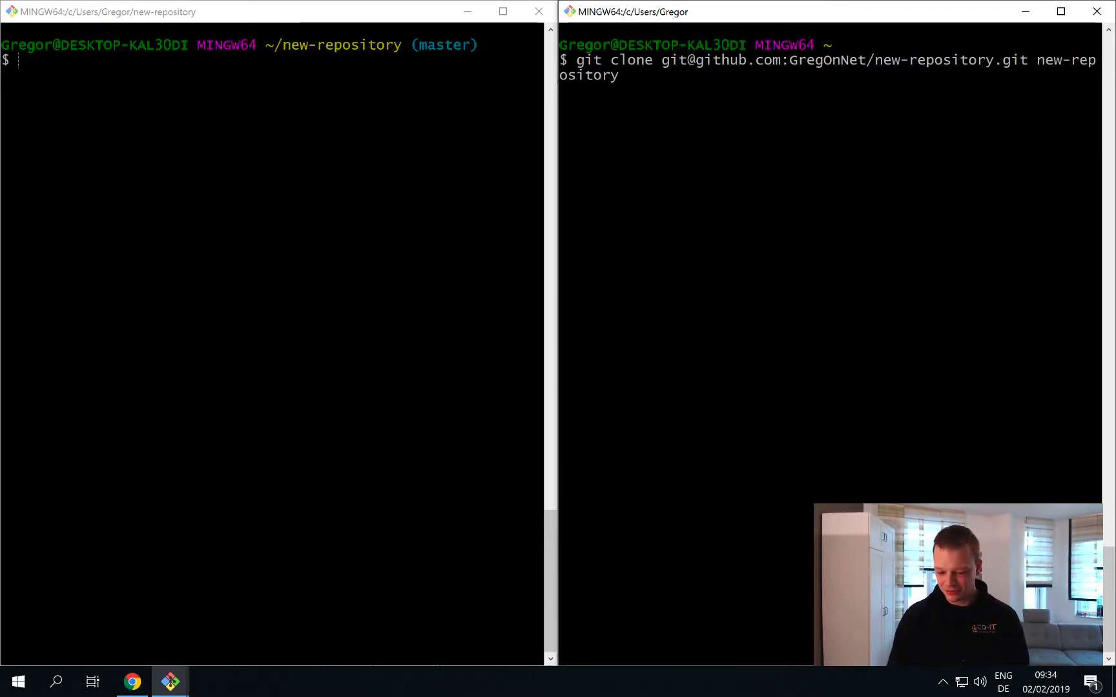
type("-")
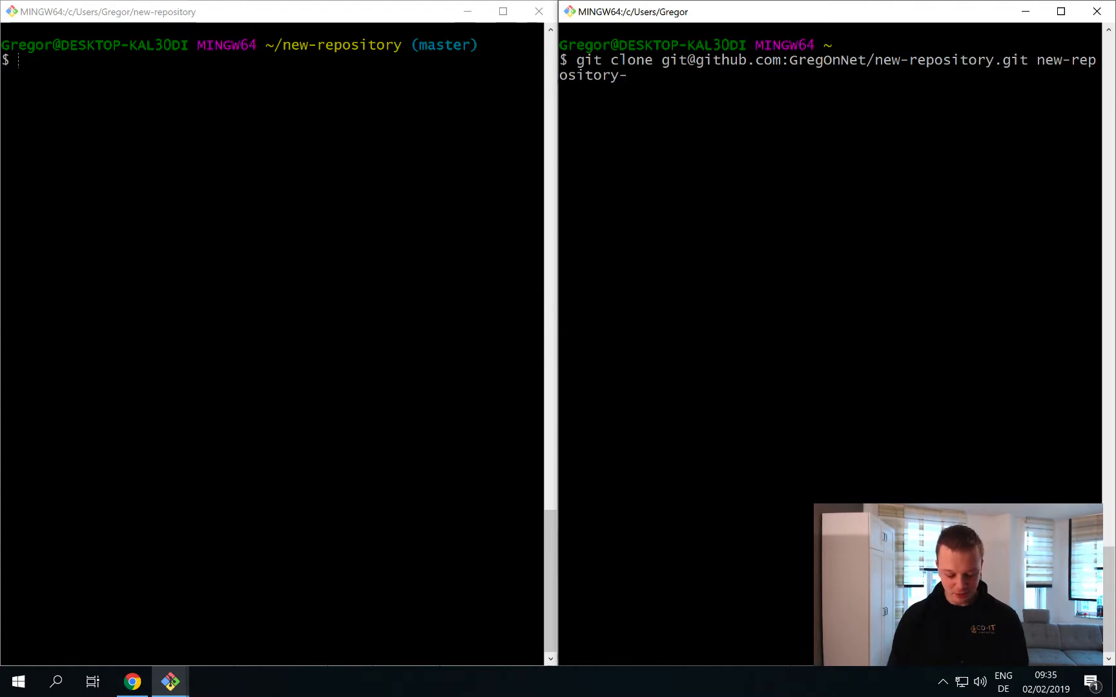
key("Return")
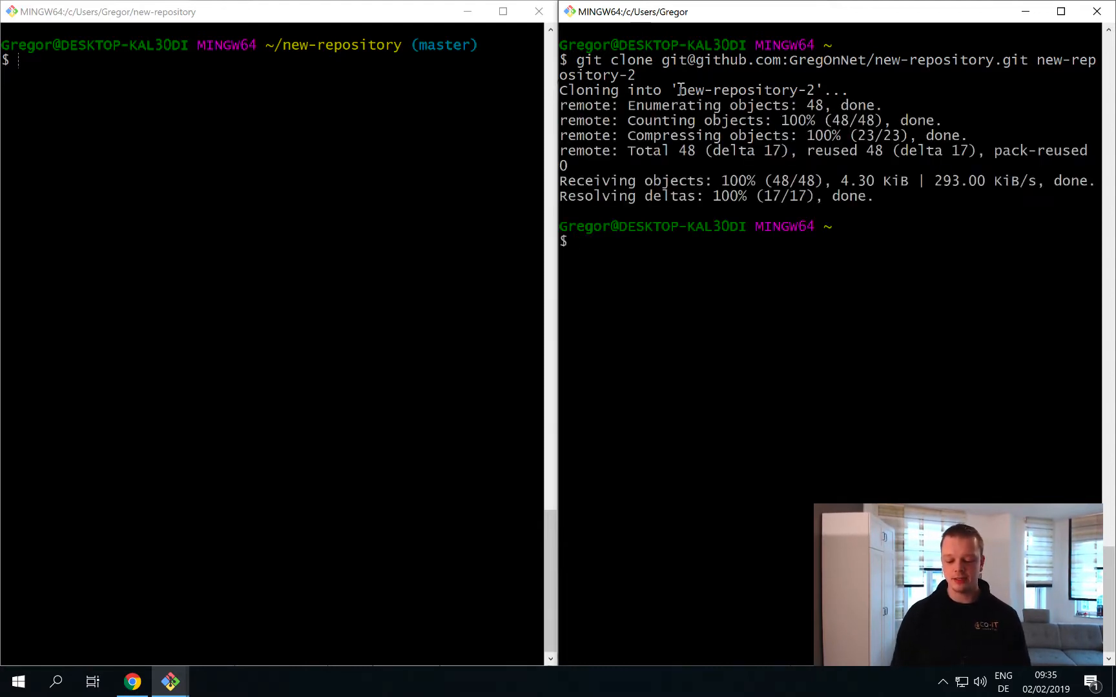
Change into new-repository-2 and begin the git log --oneline --all --graph command
double_click(748, 90)
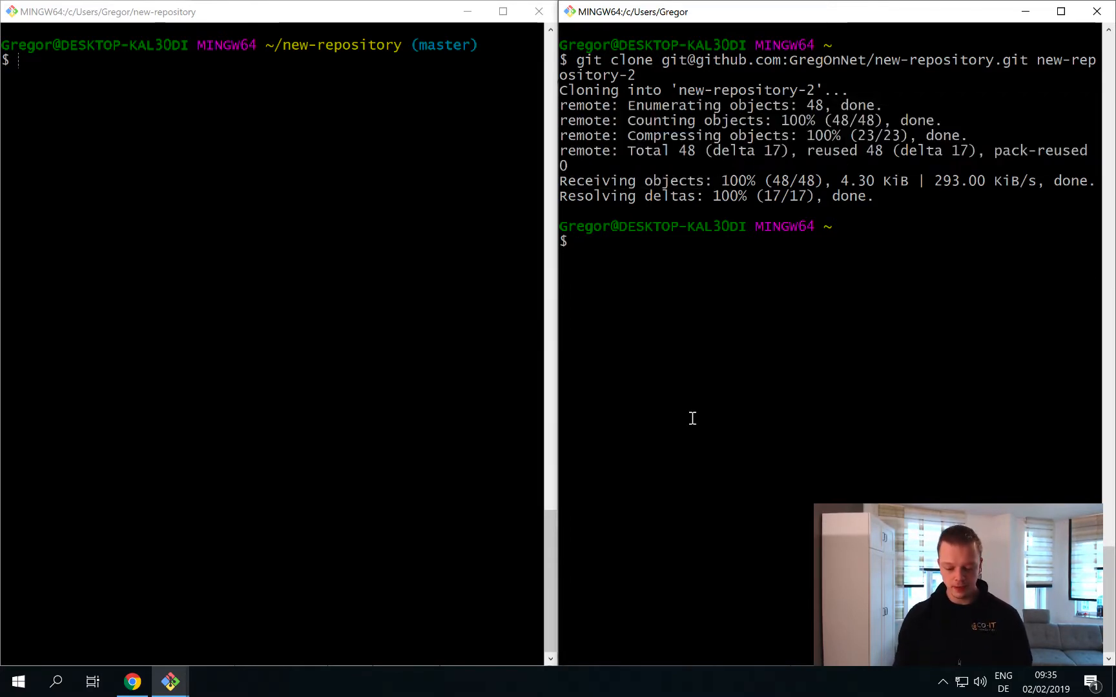
type("cd new")
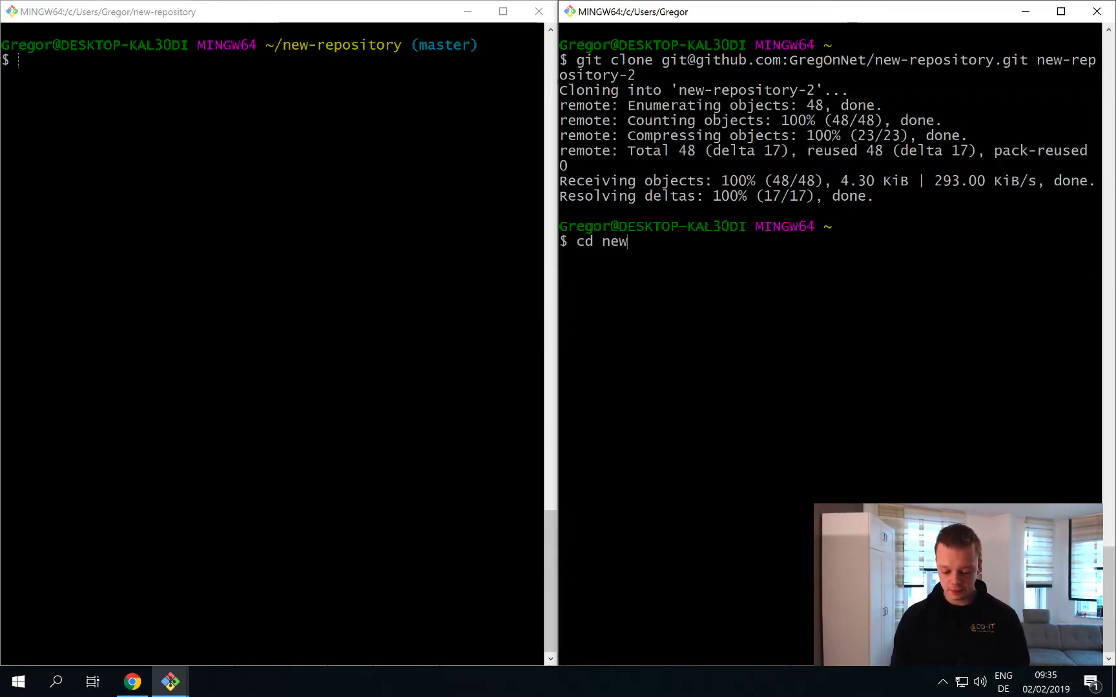
type("-")
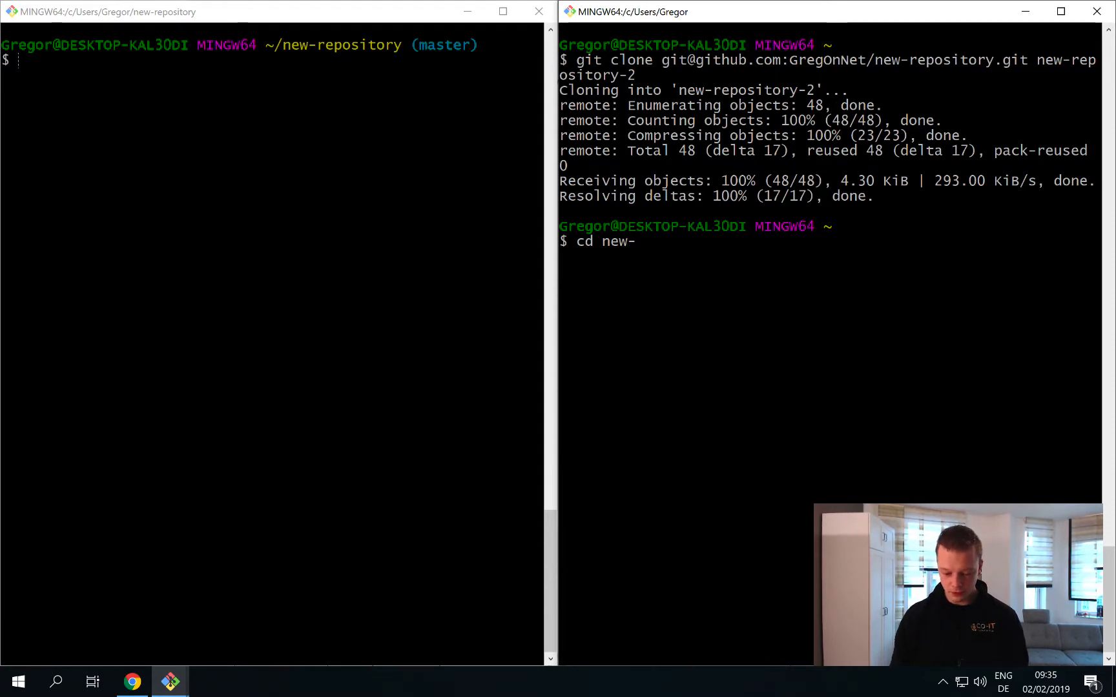
type("repository-2")
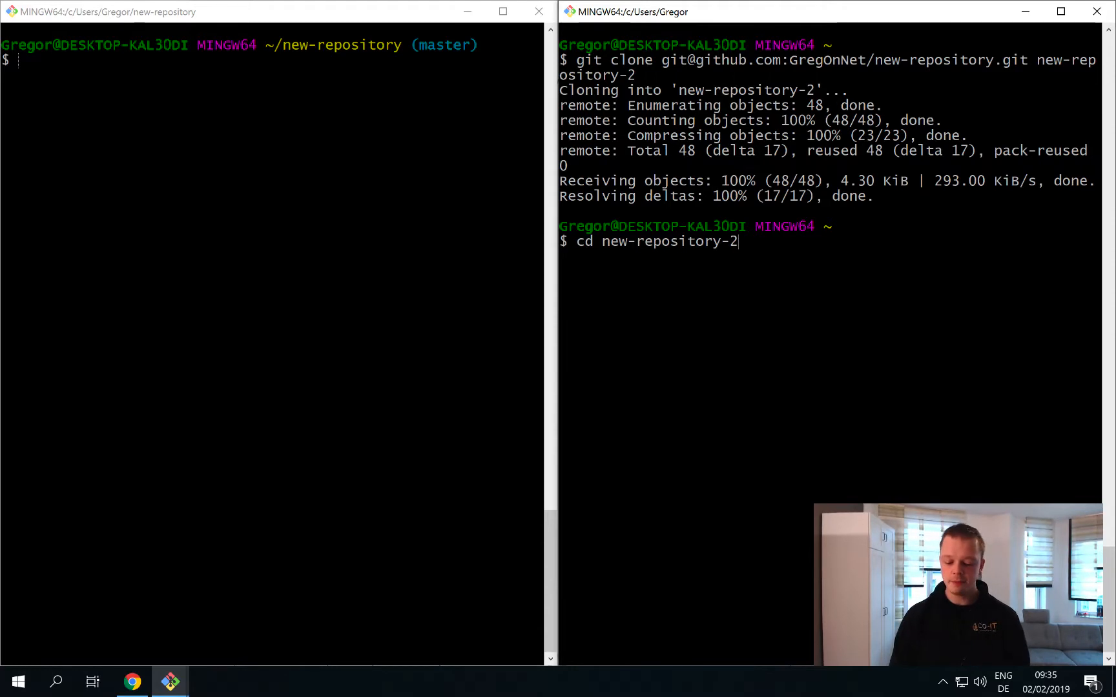
key("Return")
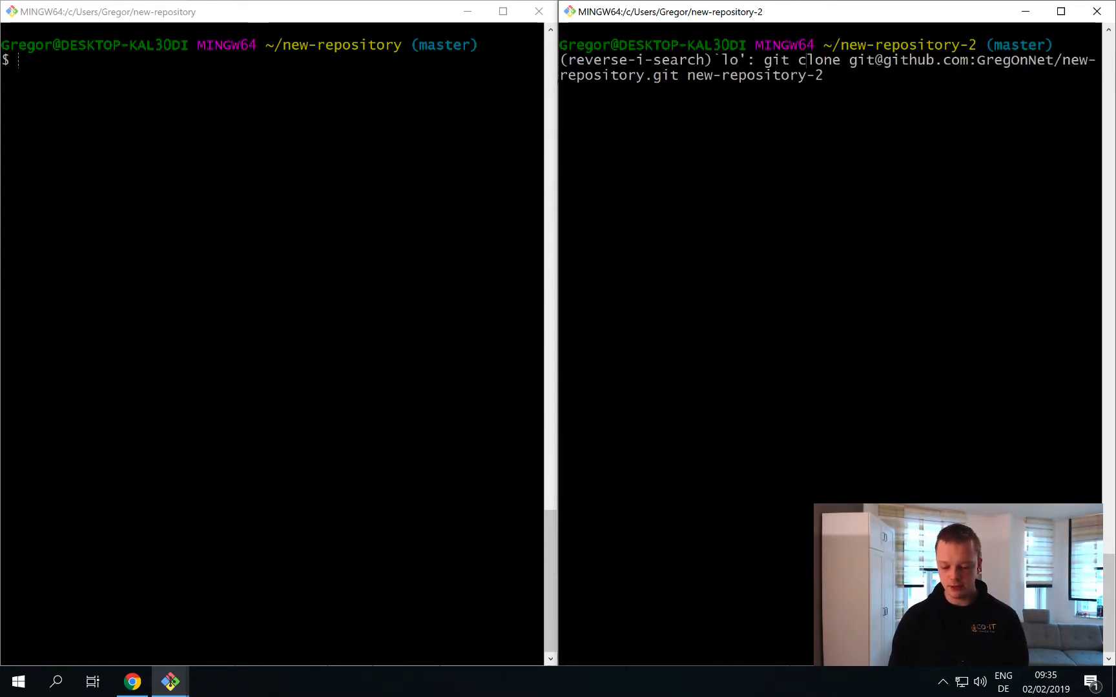
type("git log --oneline --all --graph")
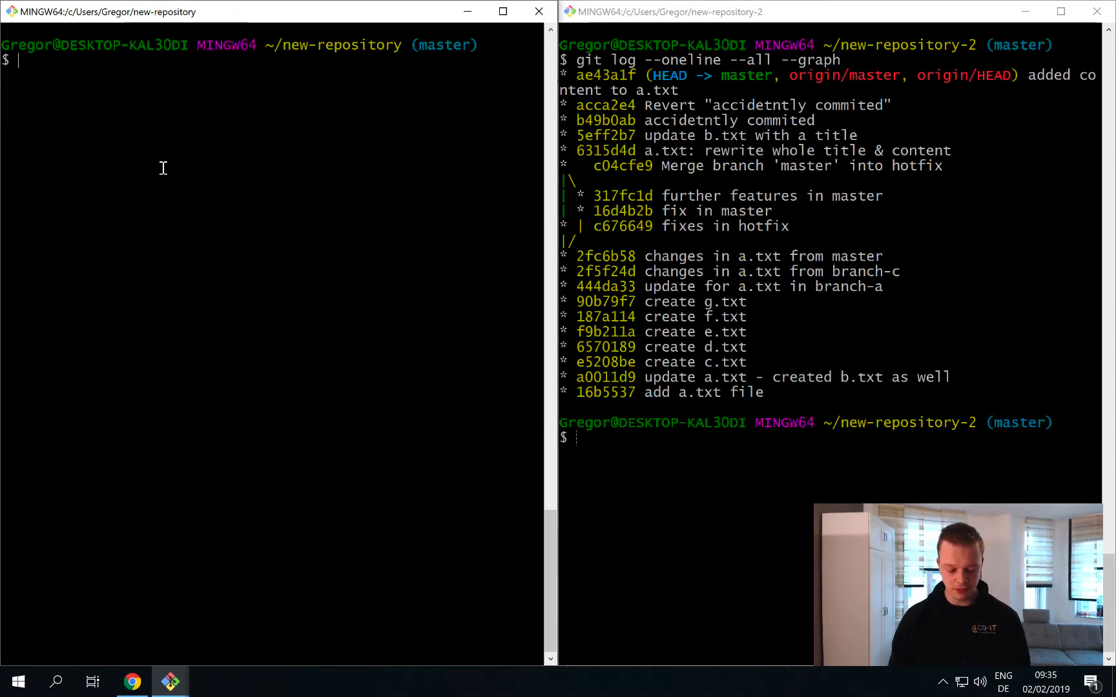
type("git checkout master")
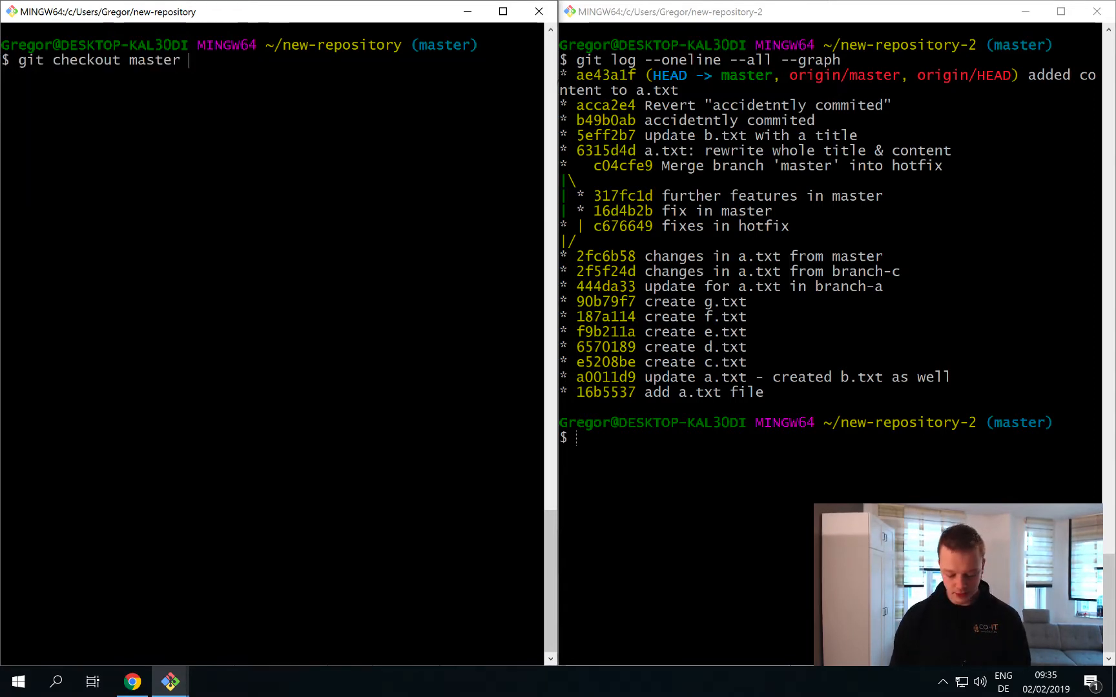
key("Ctrl+r")
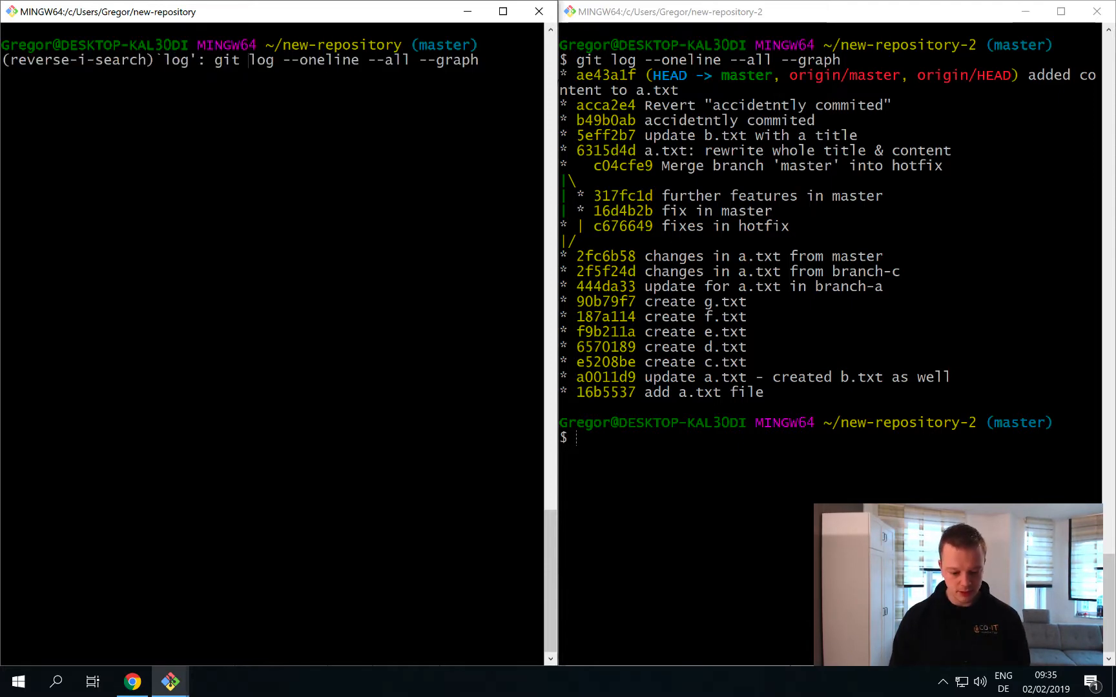
key("Return")
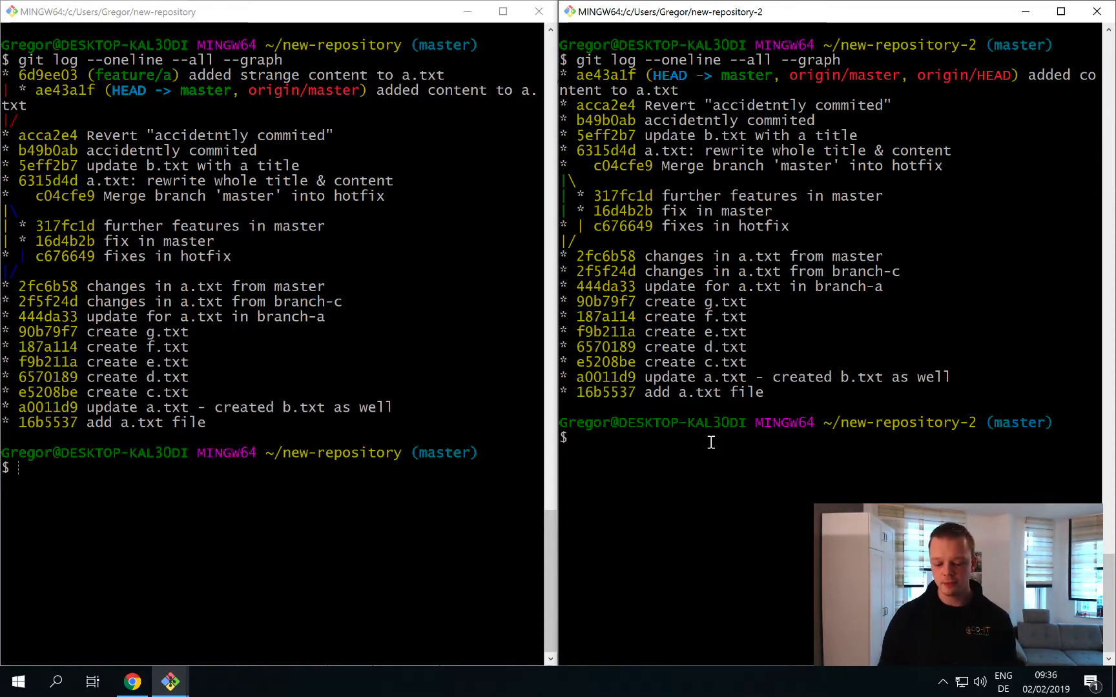
double_click(745, 75)
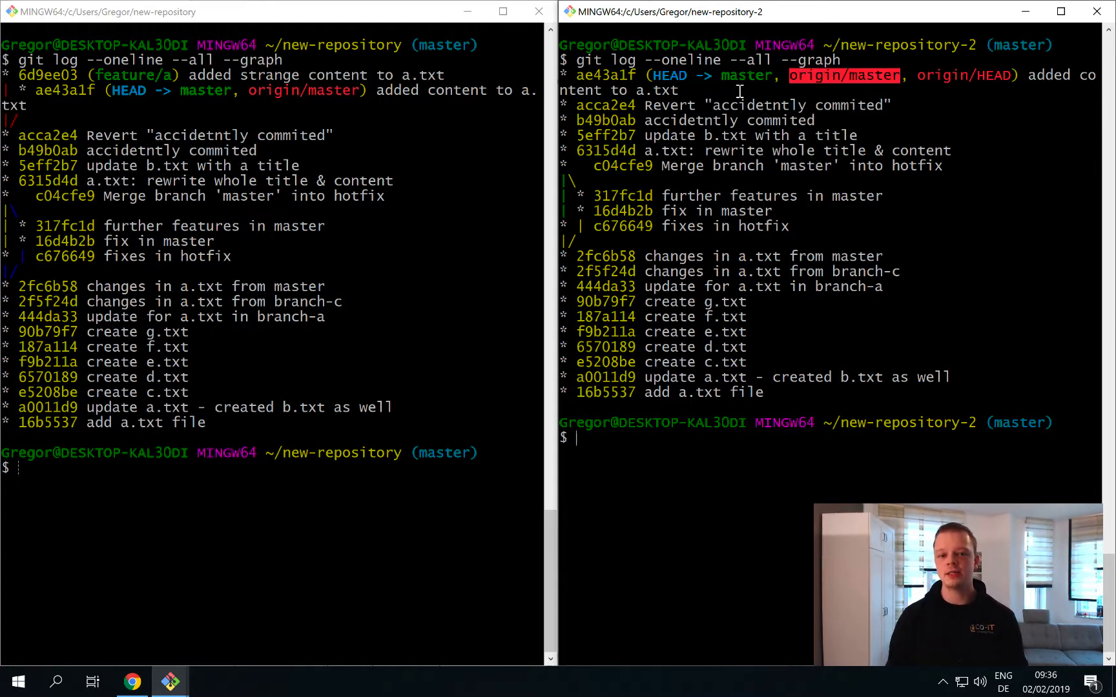
mouse_move(738, 79)
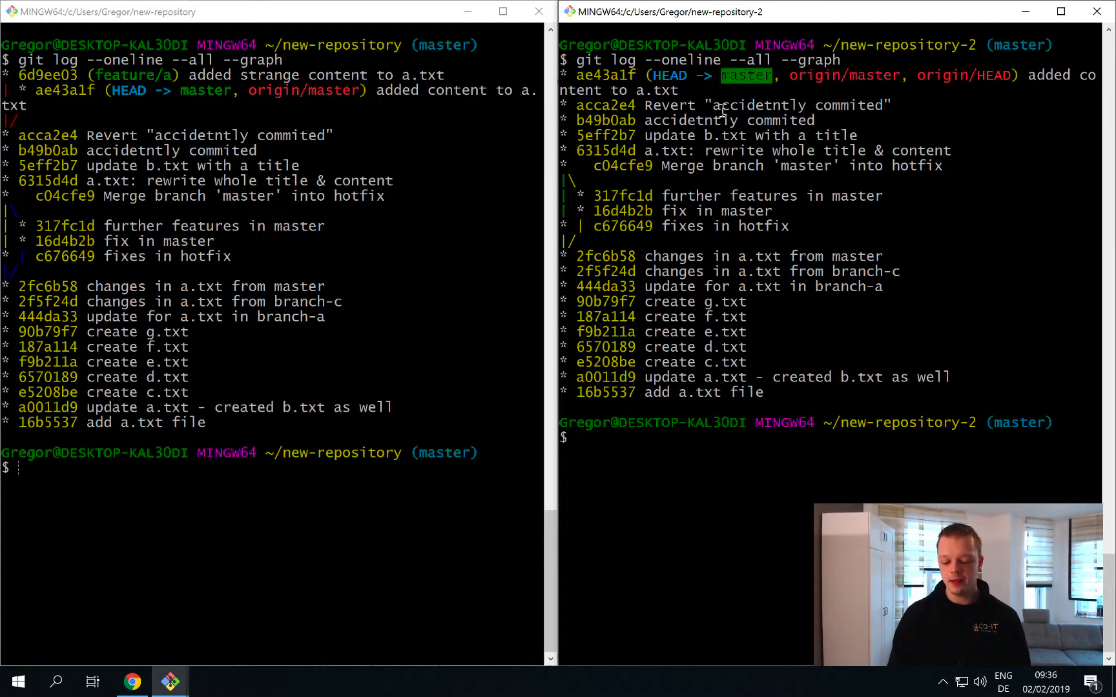
mouse_move(749, 272)
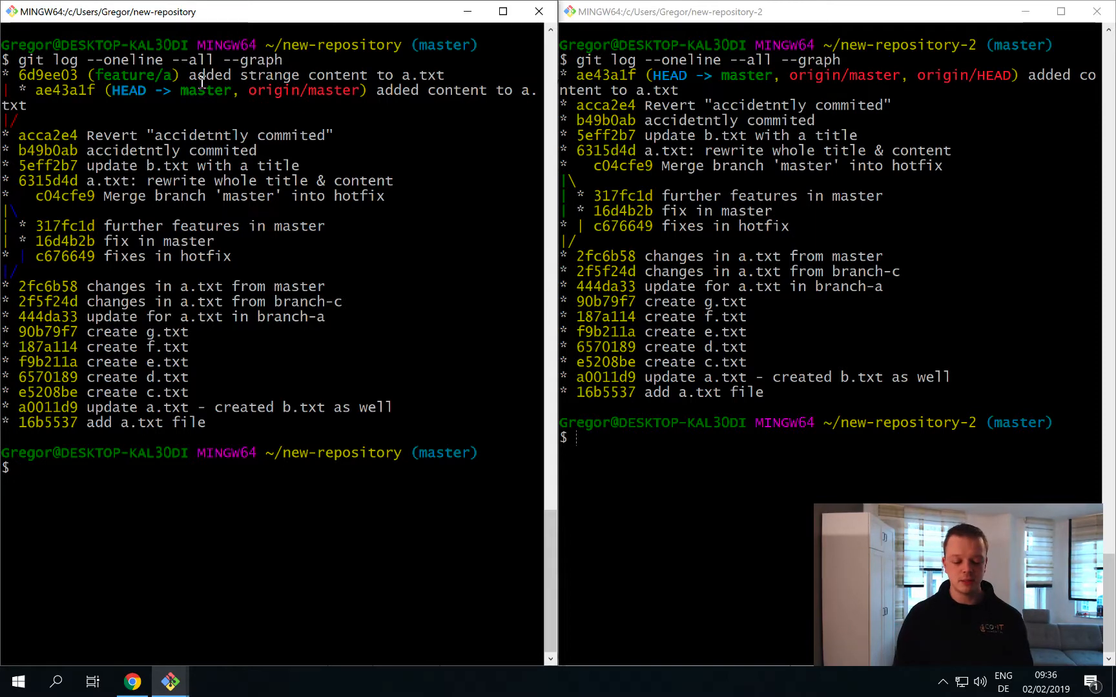
double_click(205, 90)
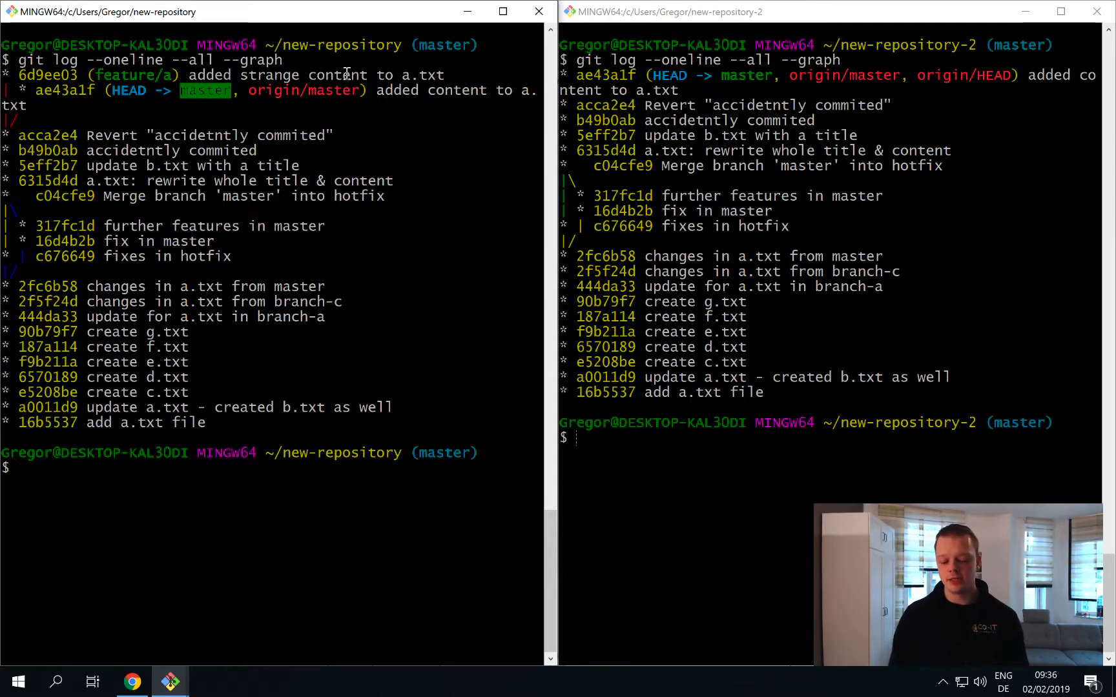
double_click(304, 90)
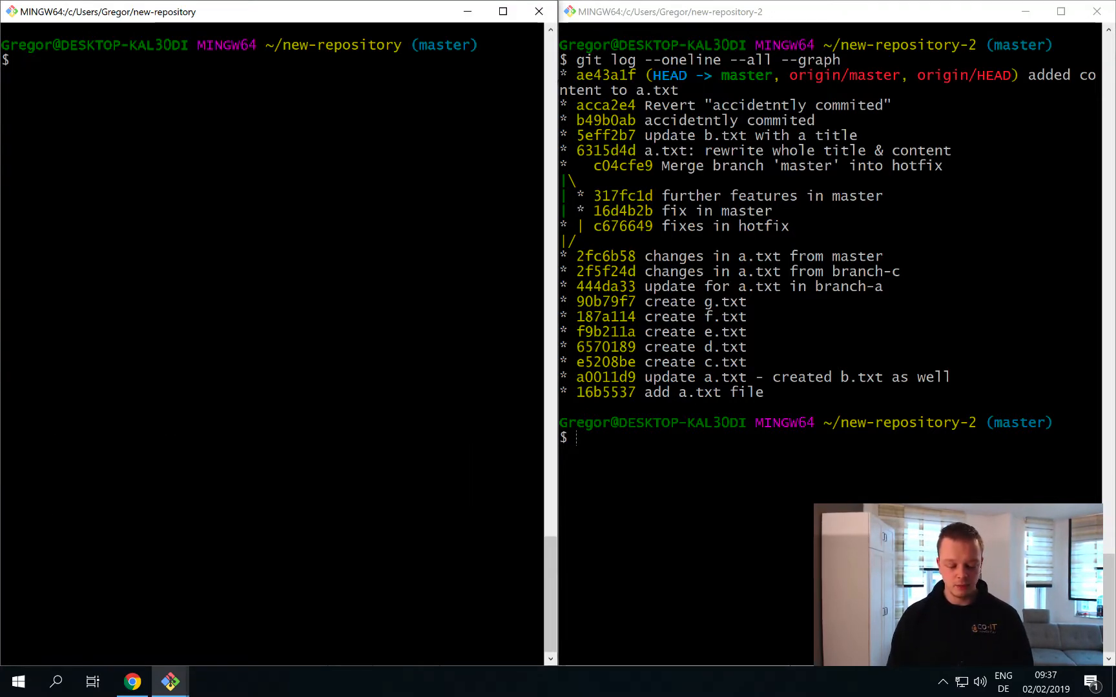
Open a.txt in vim, add a line of random characters, and save with :wq
type("vim")
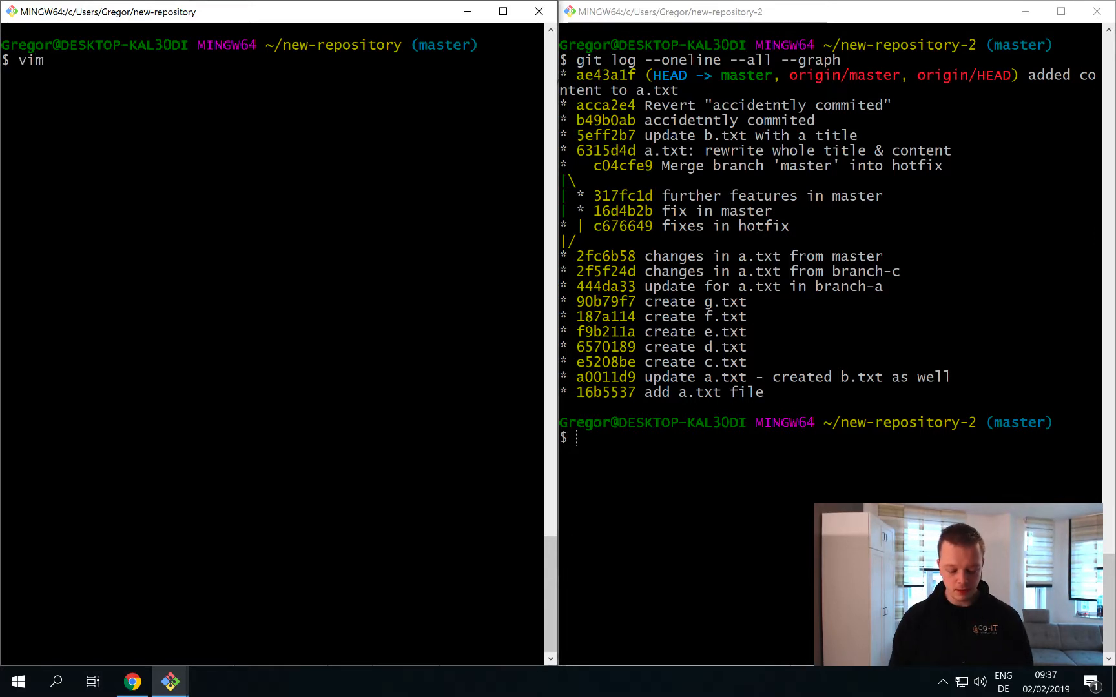
type("a.txt")
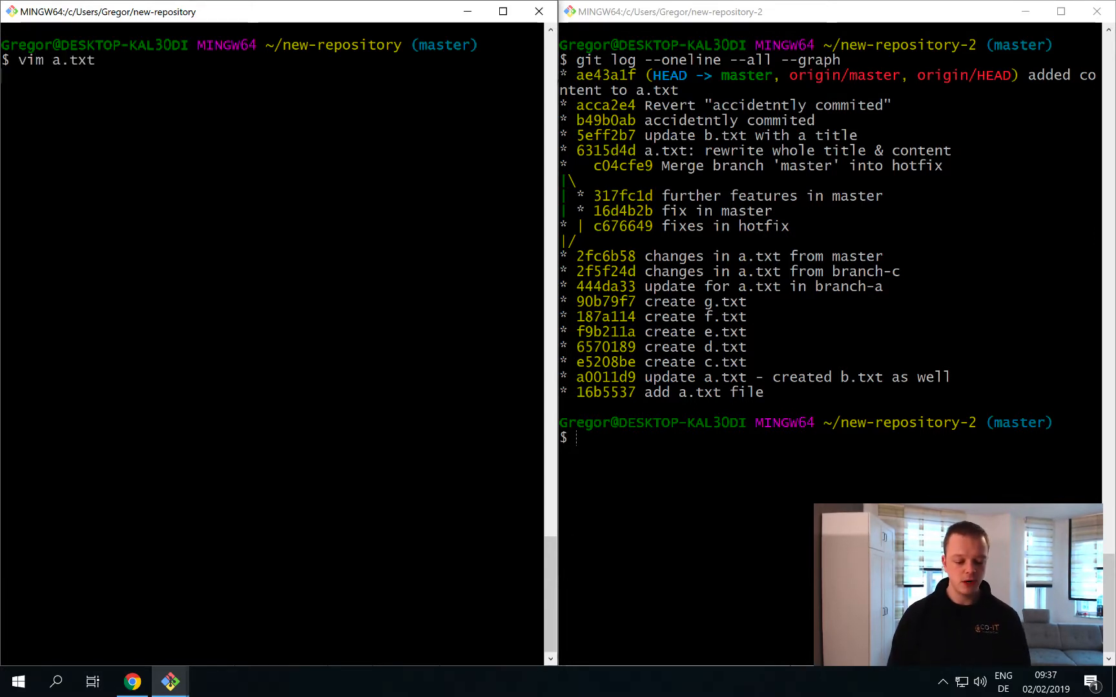
key("Return")
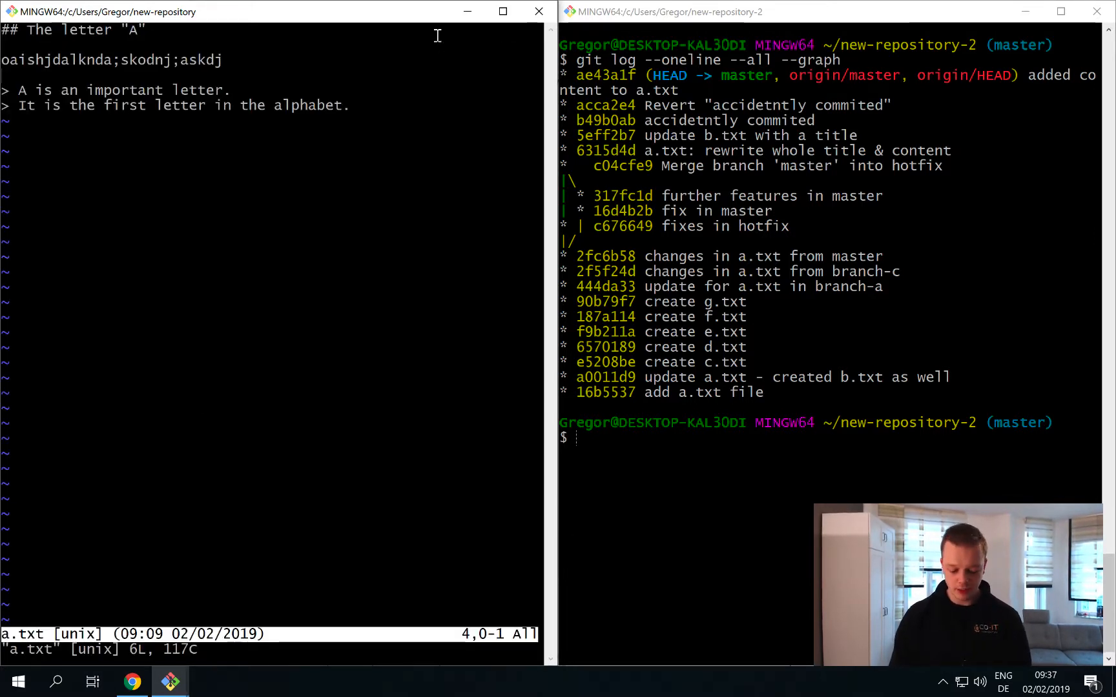
type("laidjölaksjdösl")
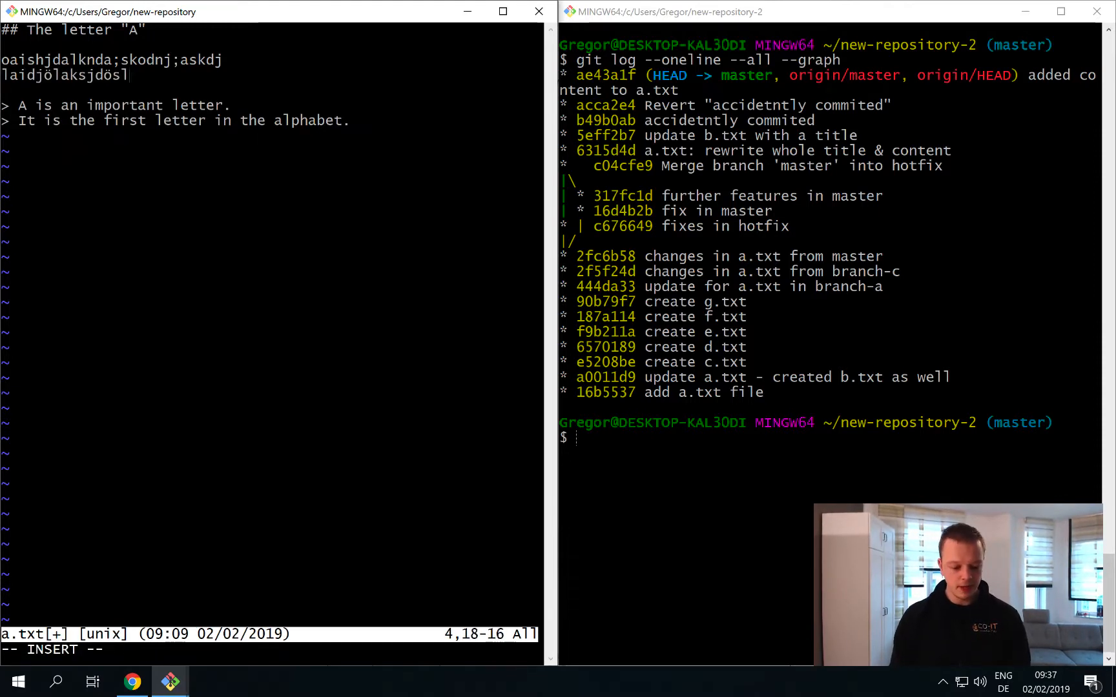
type("rjöldfjksökdfja")
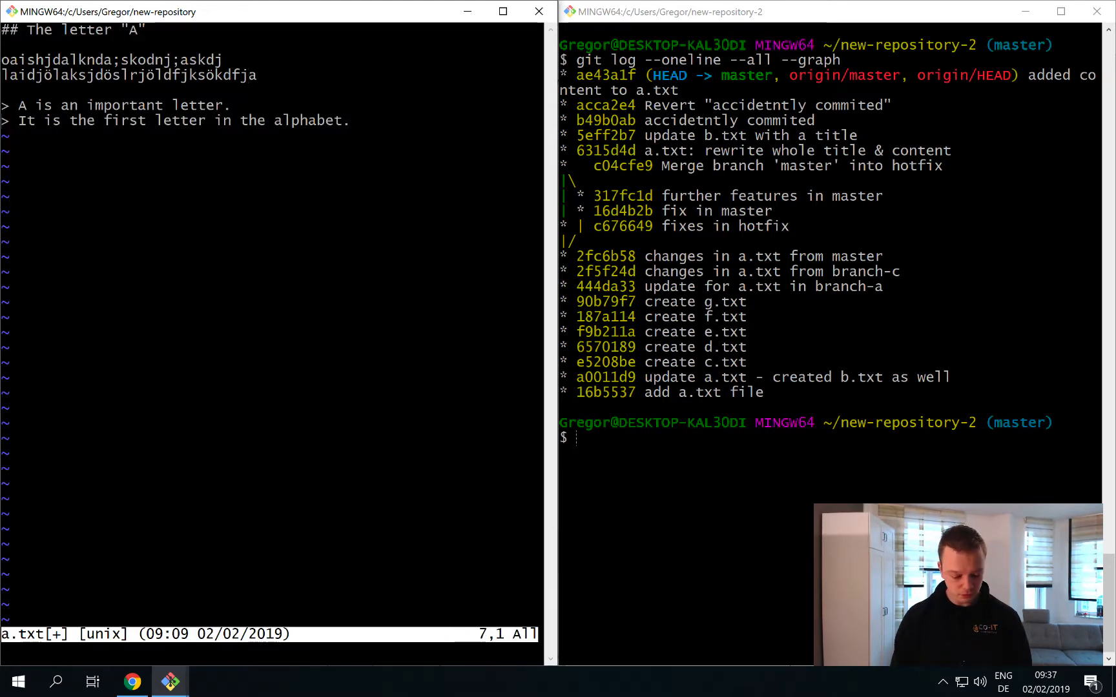
type(":wq")
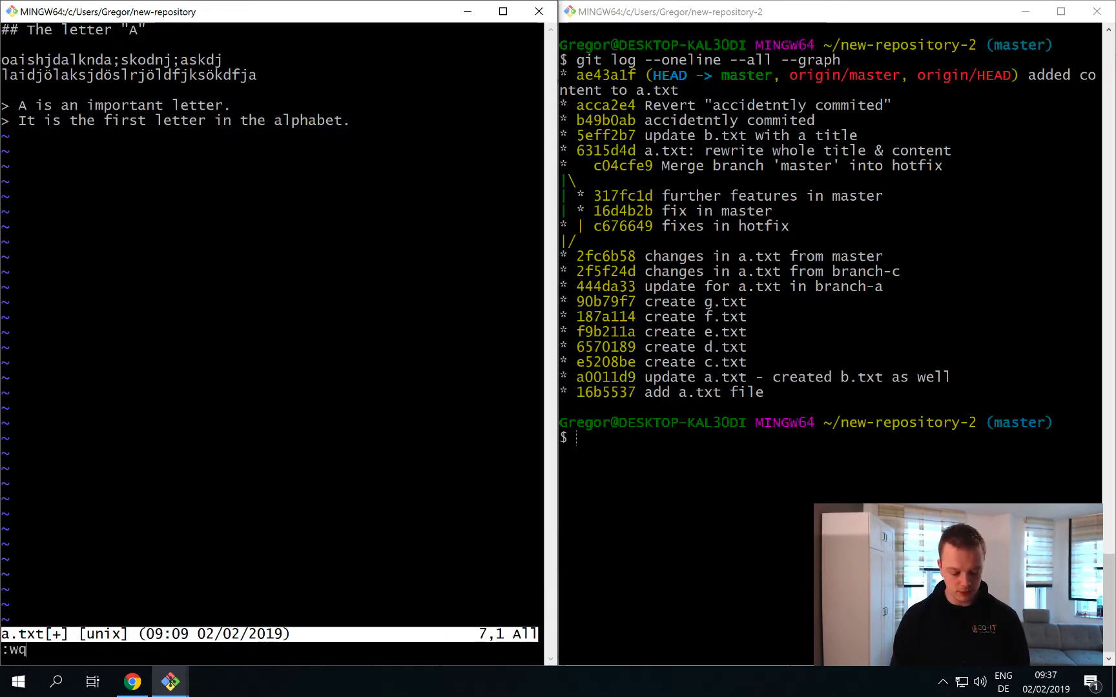
key("Return")
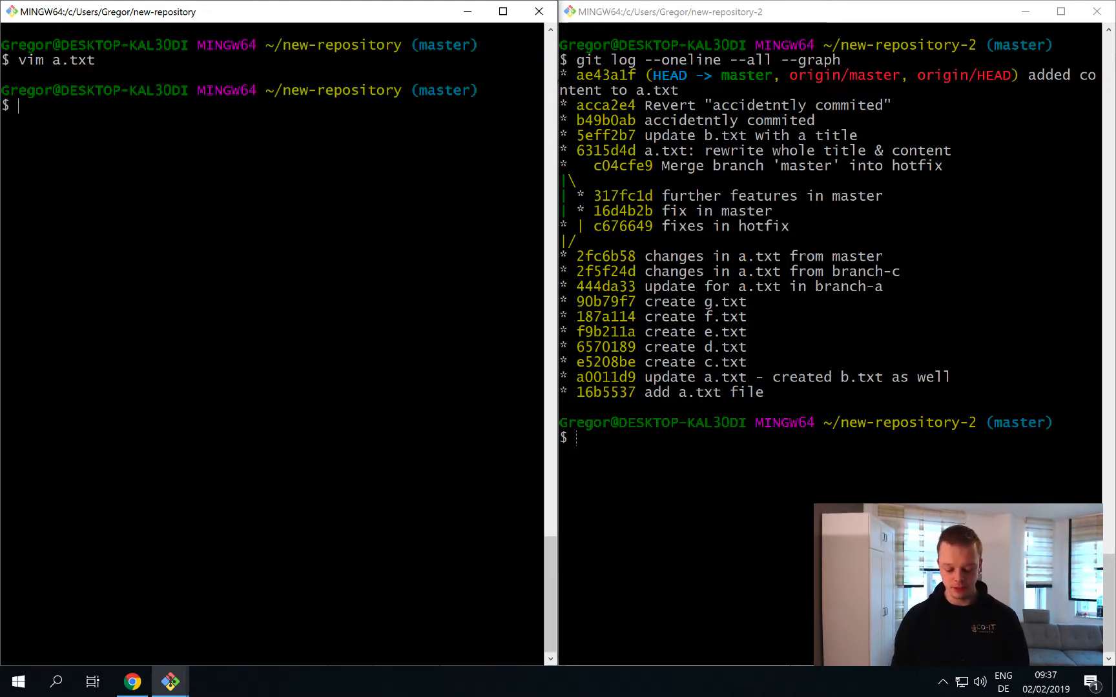
Commit all changes with the message 'a.txt: some updates'
type("git")
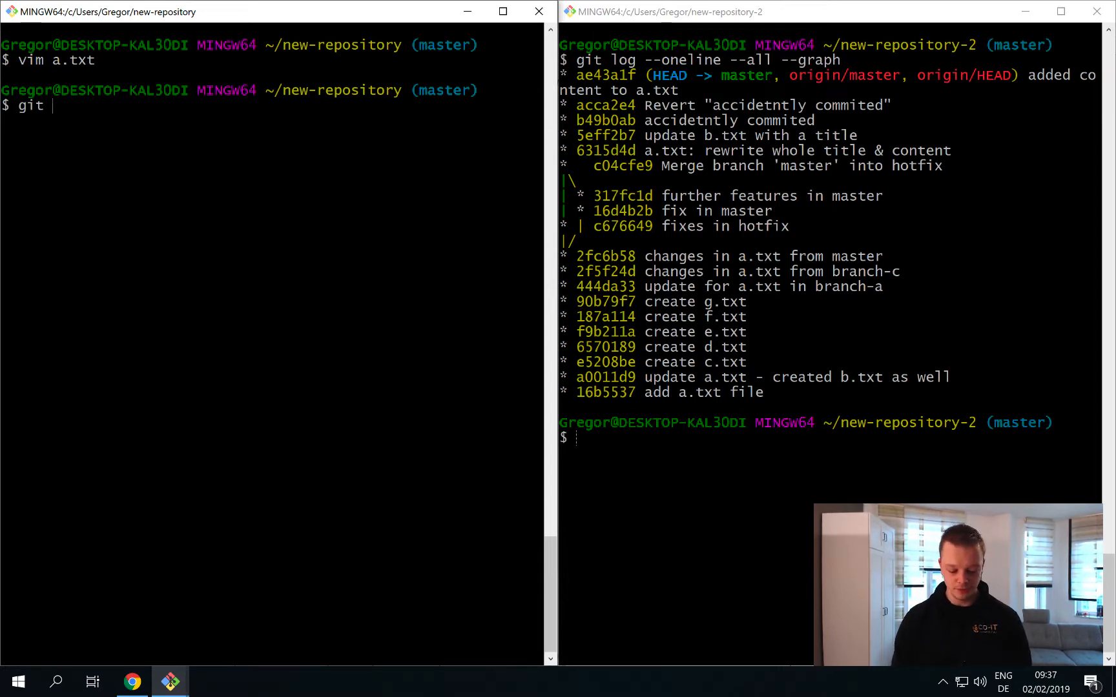
type("ci")
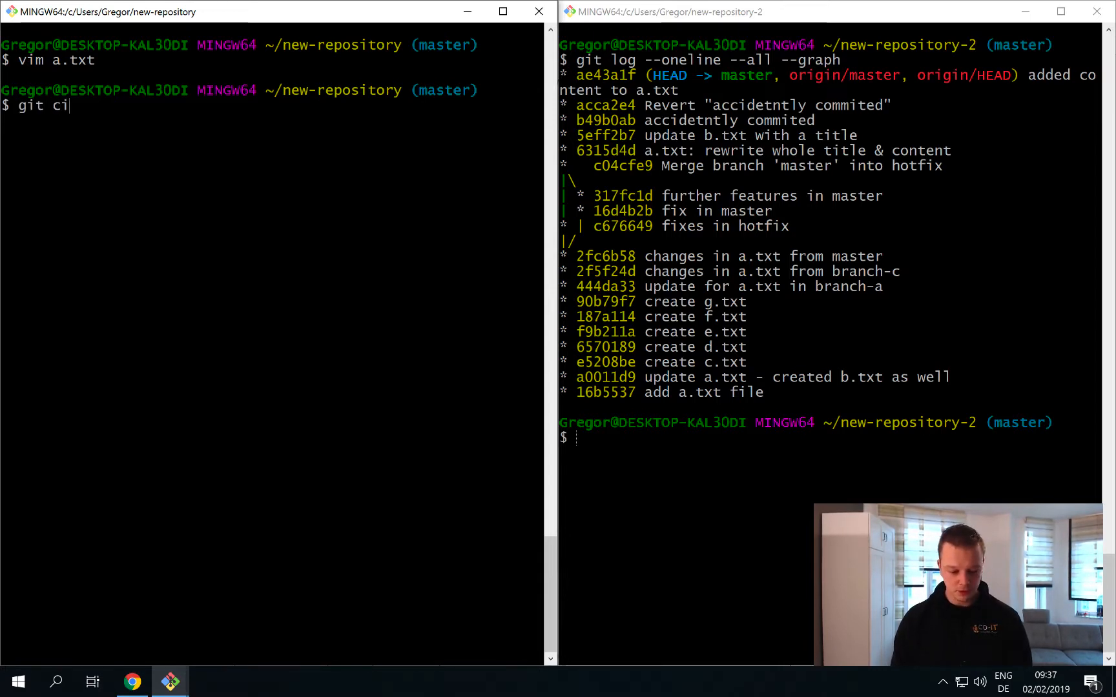
type("ommit ßß")
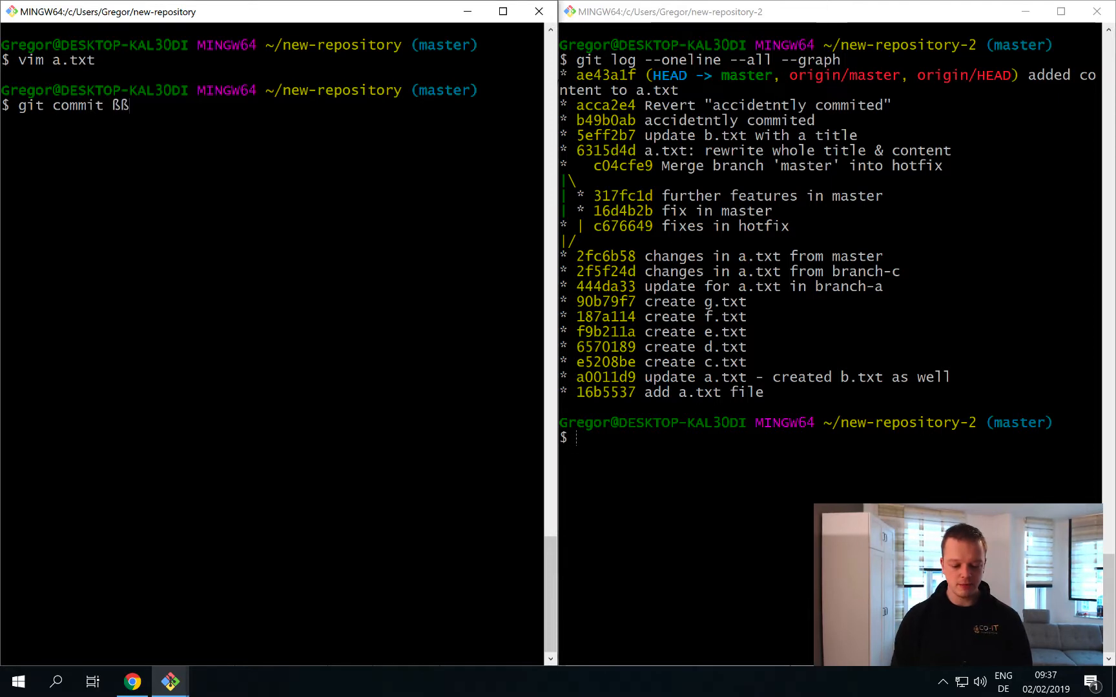
type("--a")
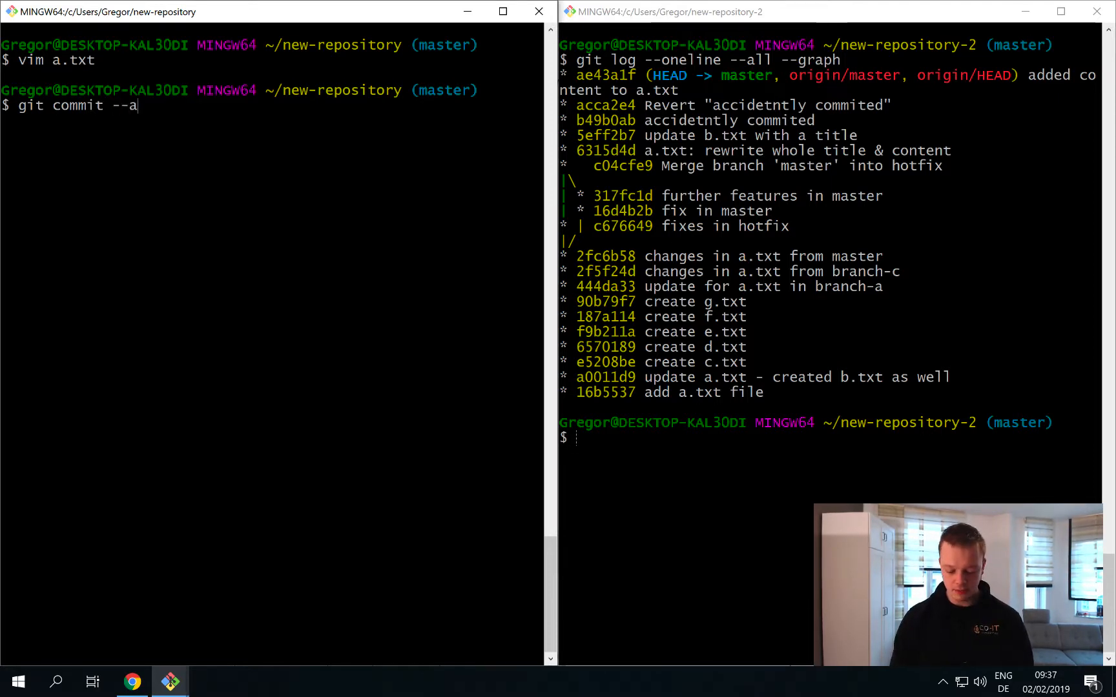
type("ll -m -")
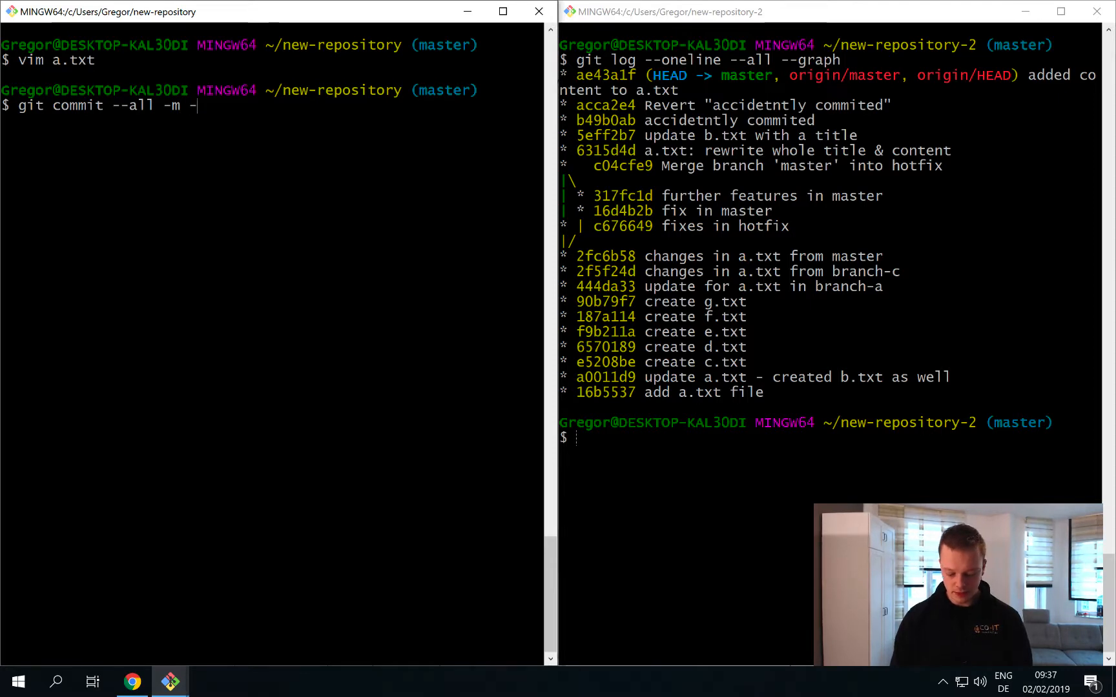
type("'")
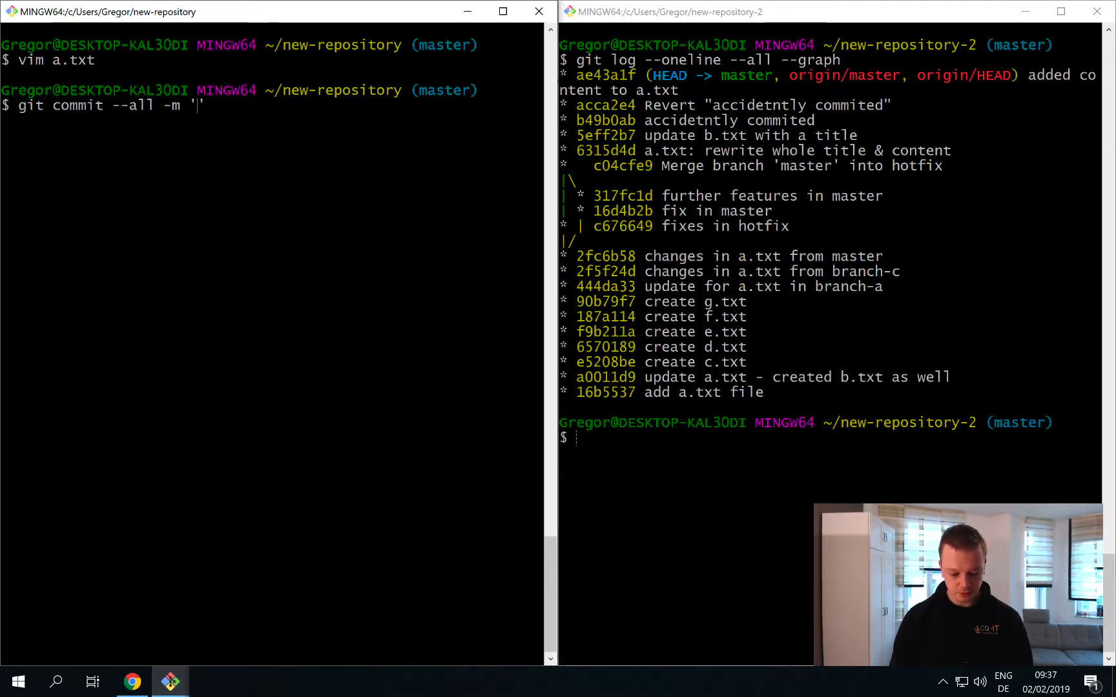
type("a.t")
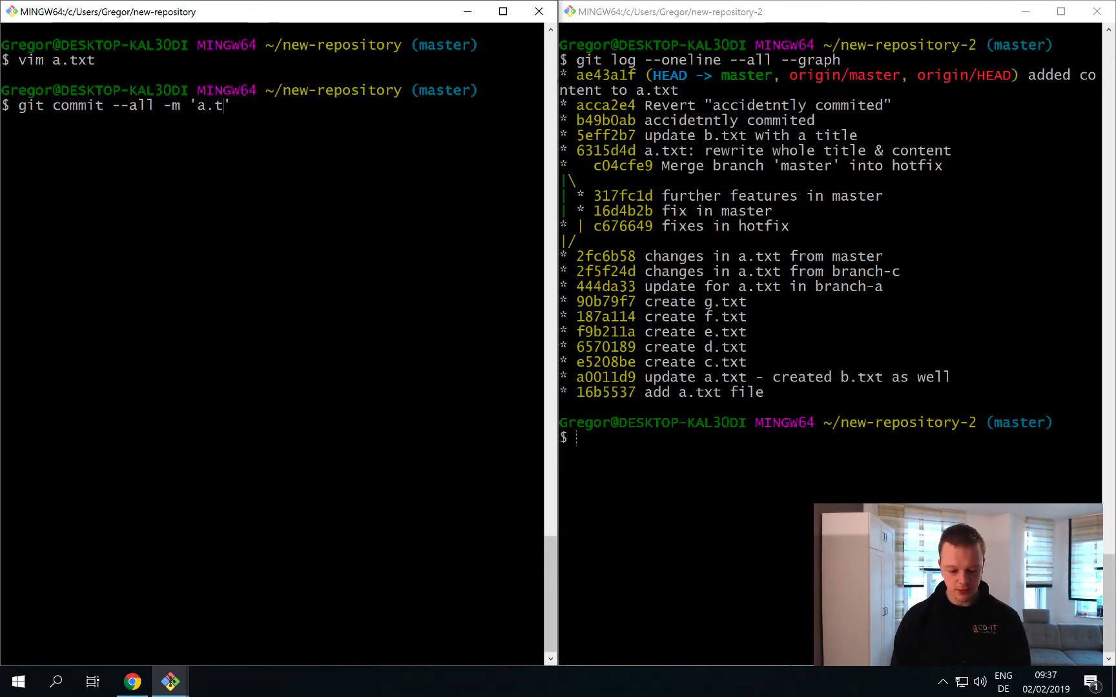
type("xt:")
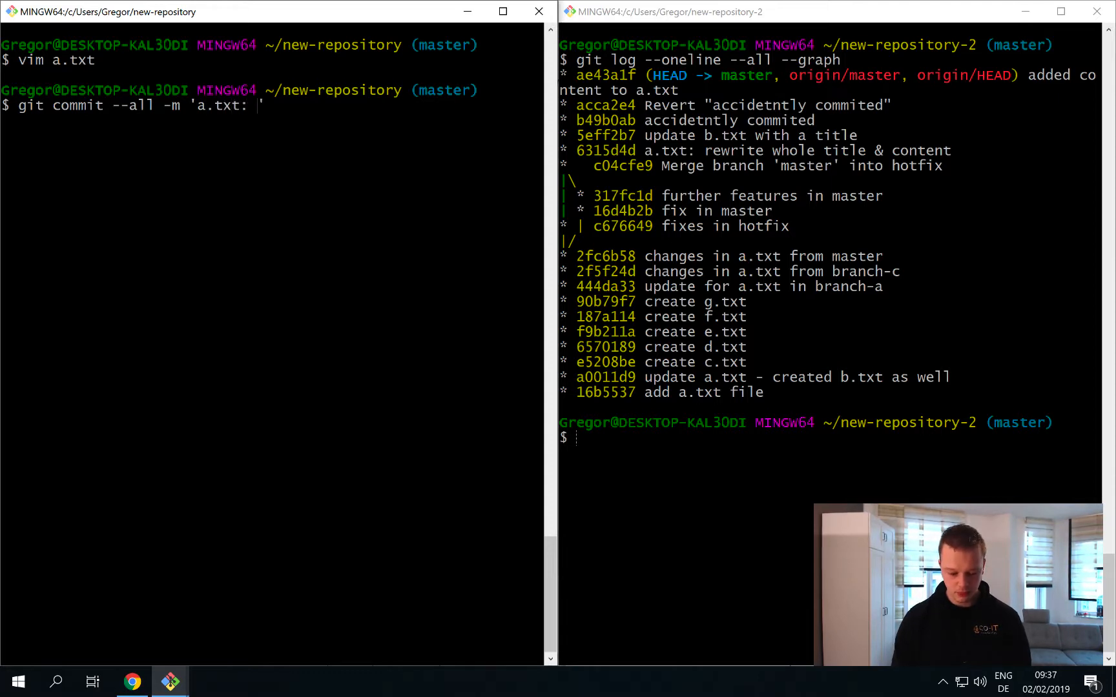
type("some updates")
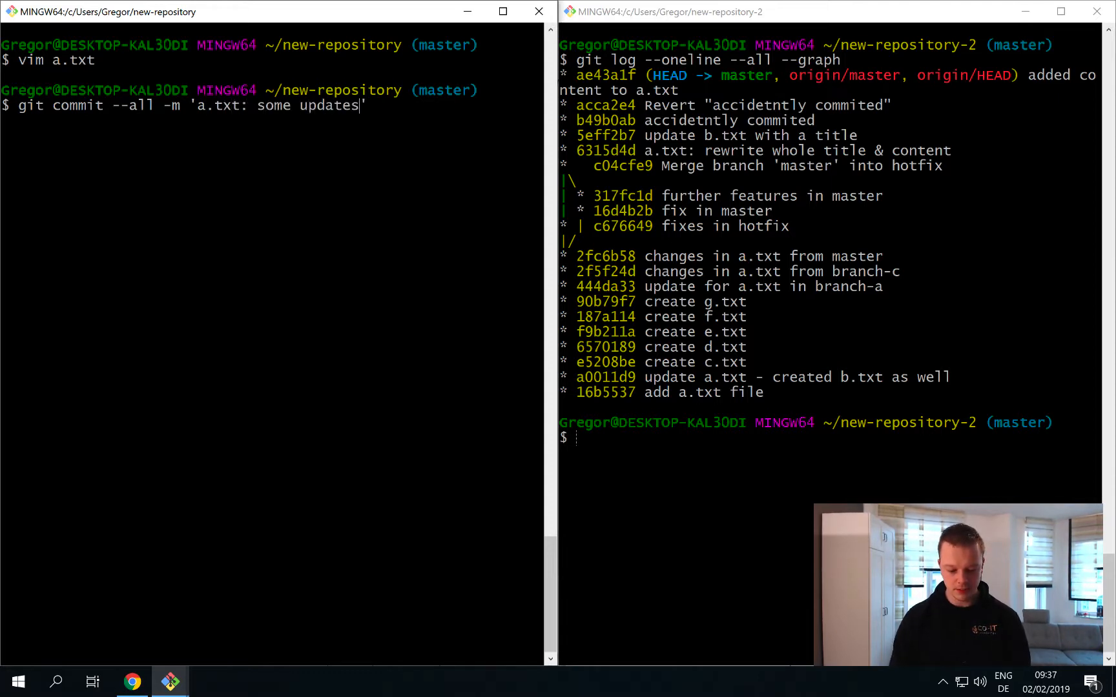
key("Return")
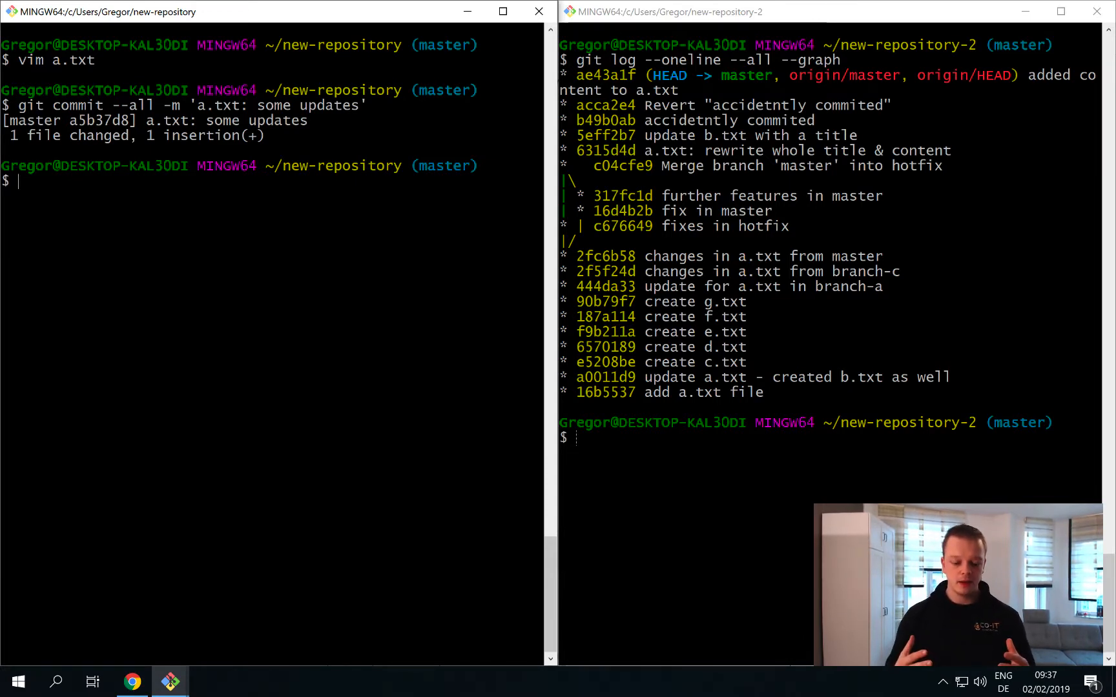
Show the history graph and highlight the local master label ahead of origin/master
type("vim a.txt")
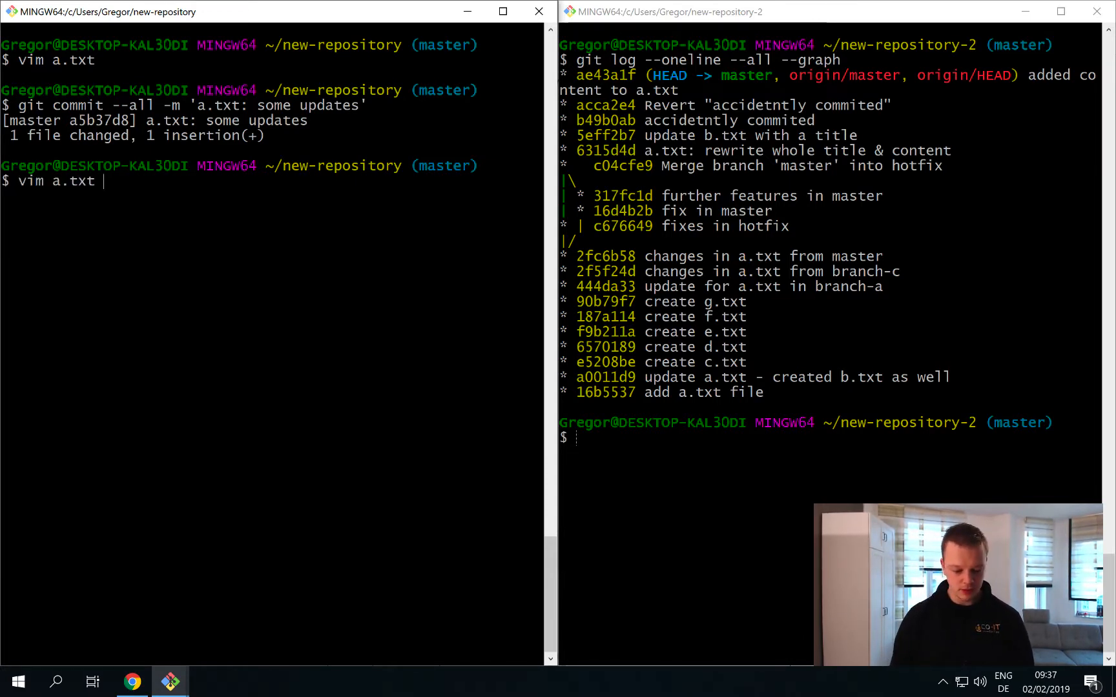
key("Return")
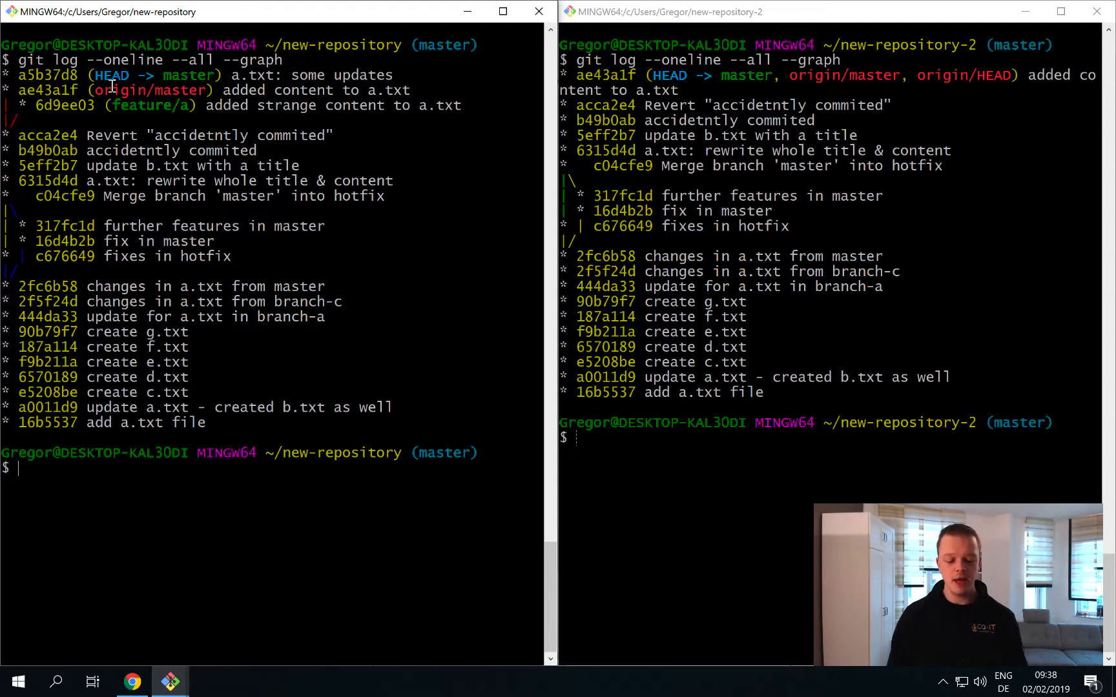
double_click(152, 90)
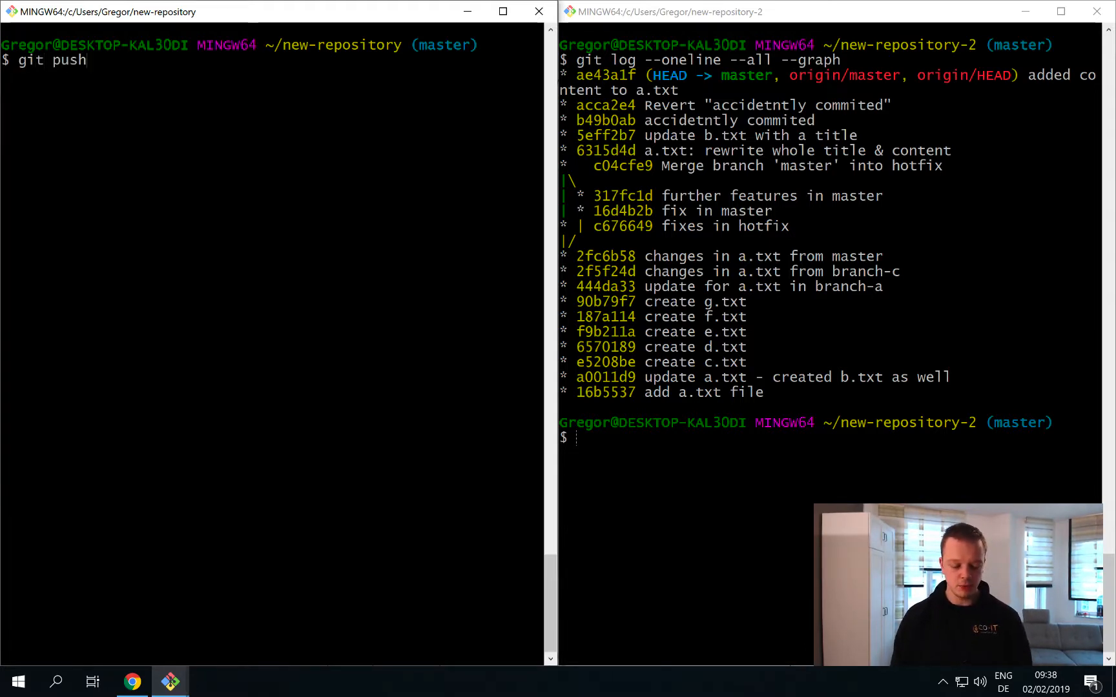
Push commit a5b37d8 to GitHub and rerun the recalled history graph
key("Return")
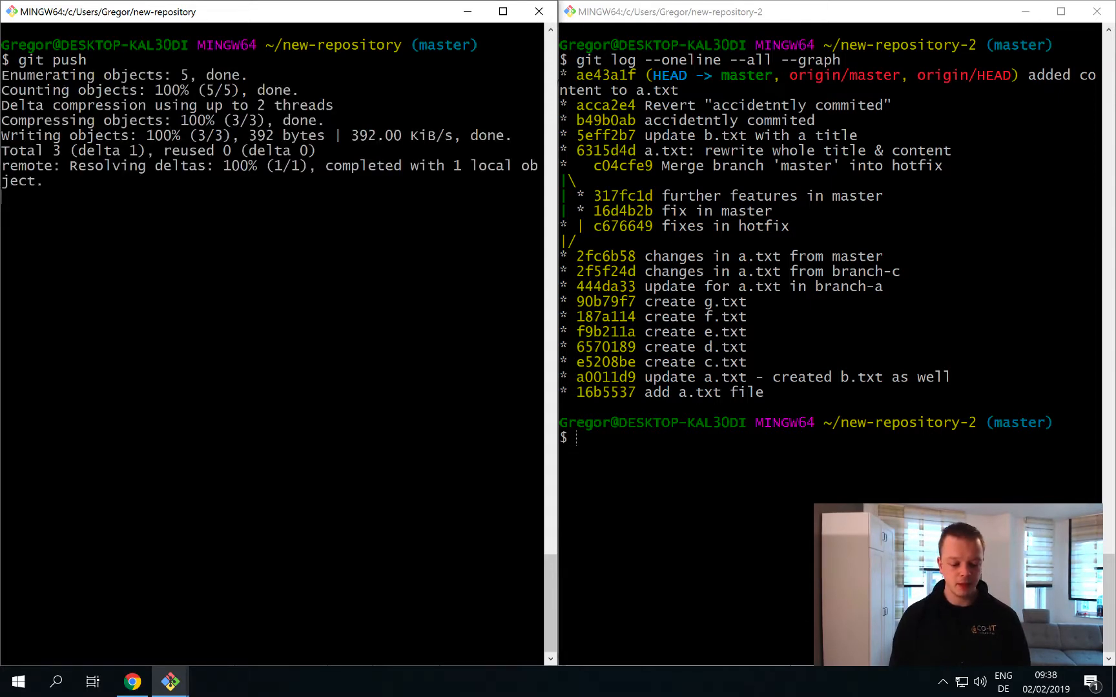
key("Return")
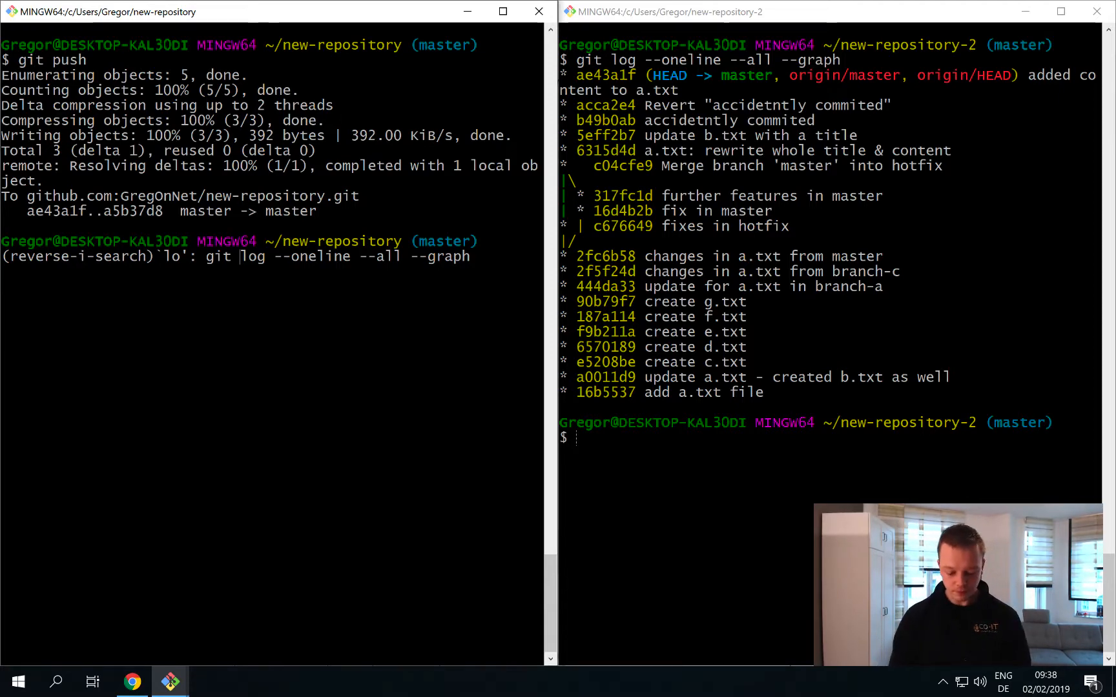
key("Return")
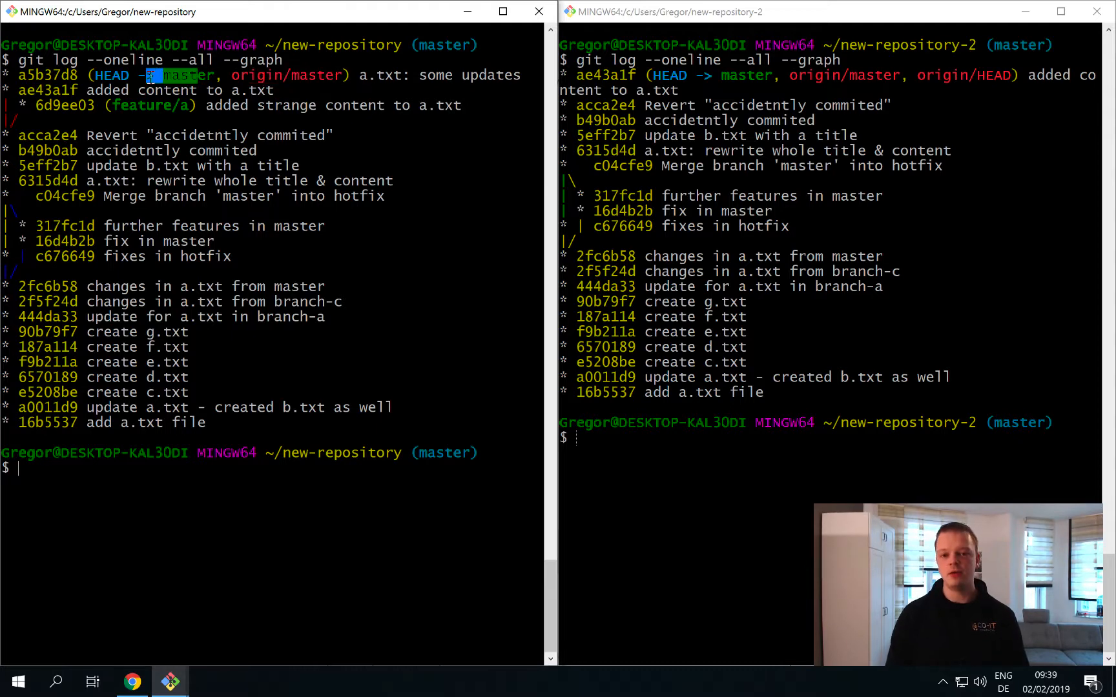
mouse_move(718, 439)
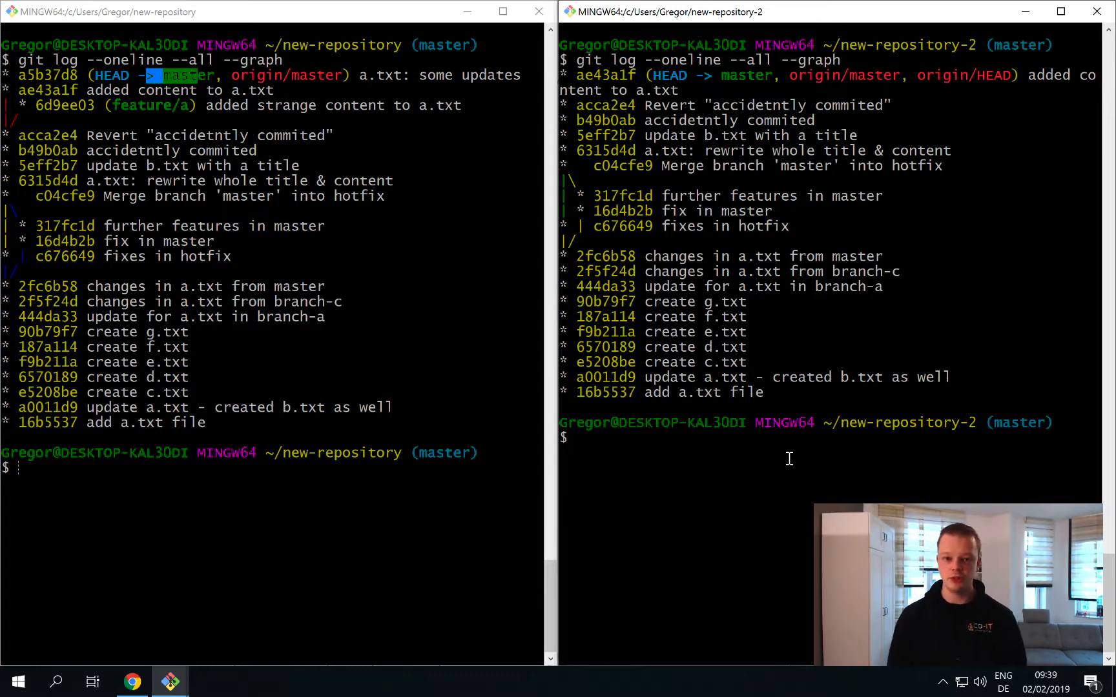
Run git fetch in the clone and redisplay the commit graph
key("ctrl+r")
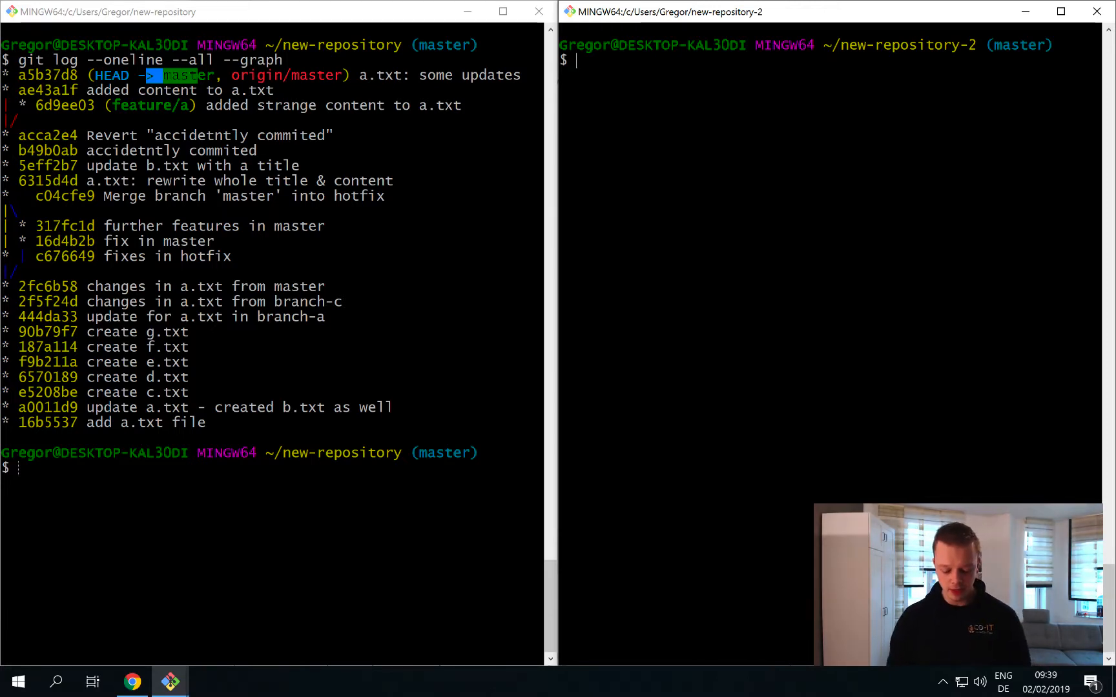
type("git fe")
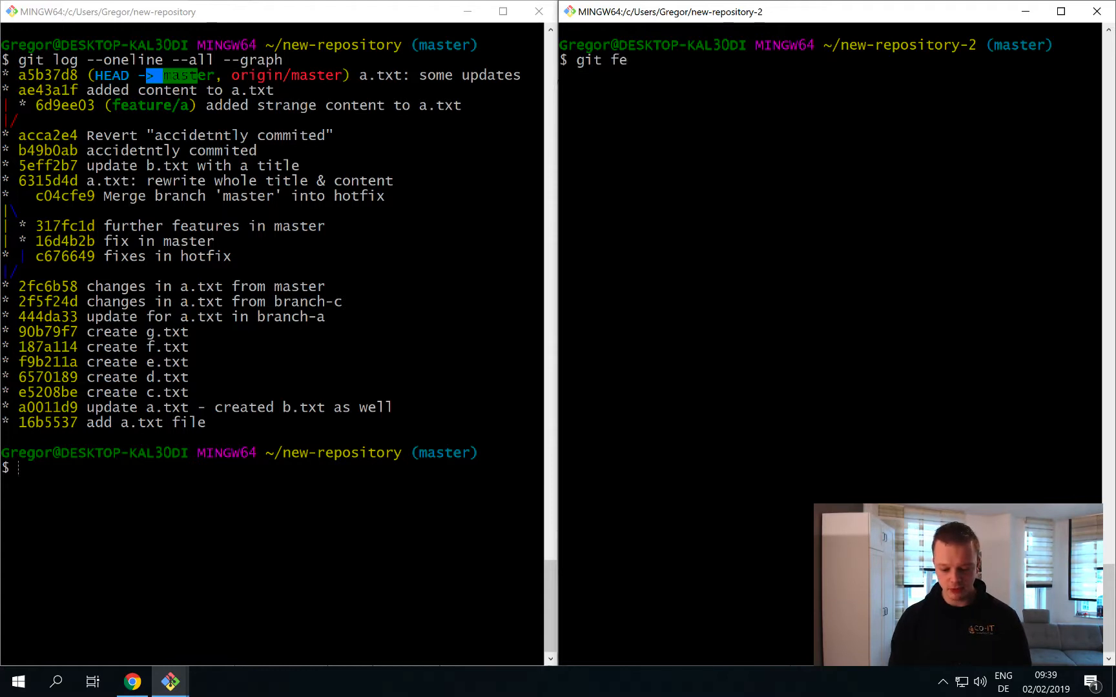
type("tch")
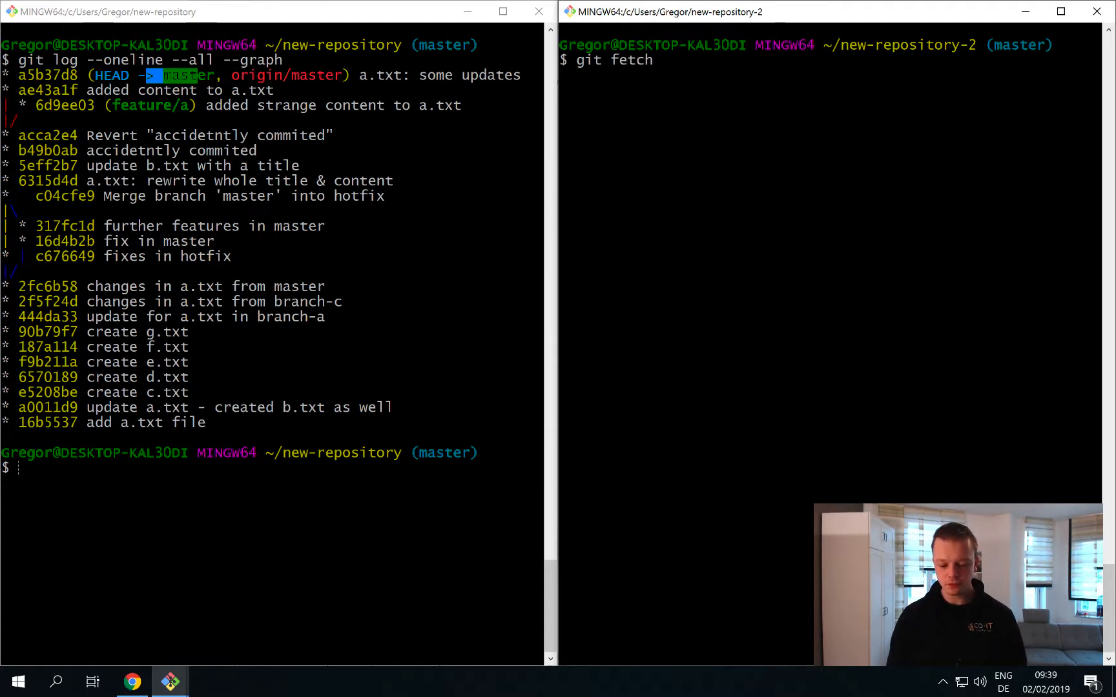
key("Return")
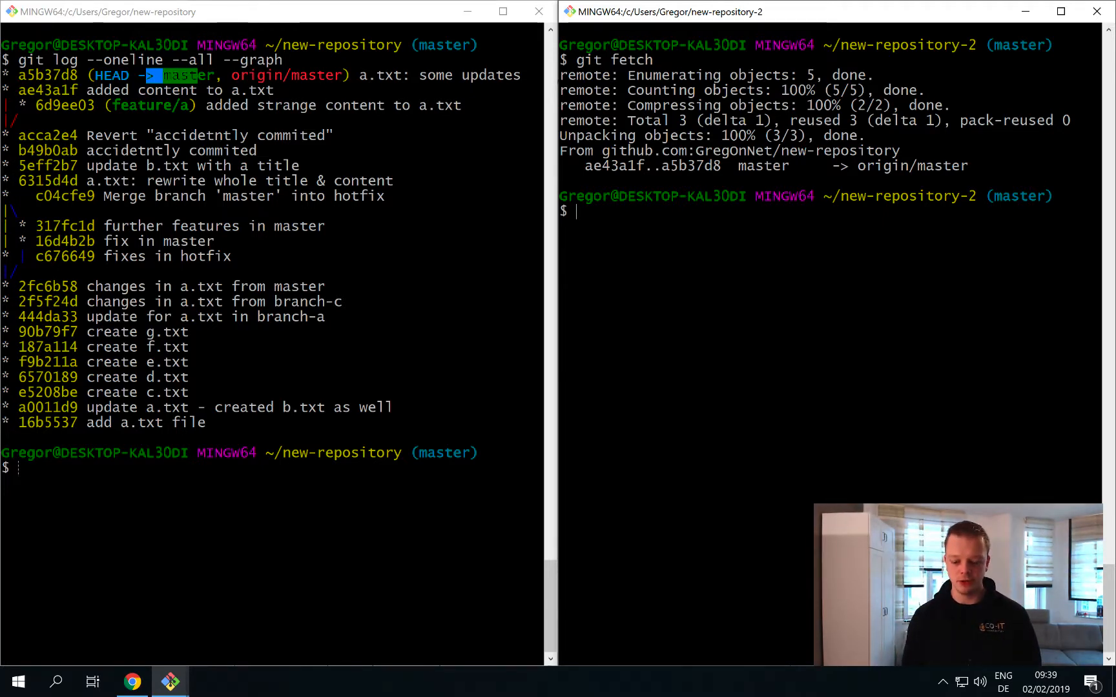
key("ctrl+r")
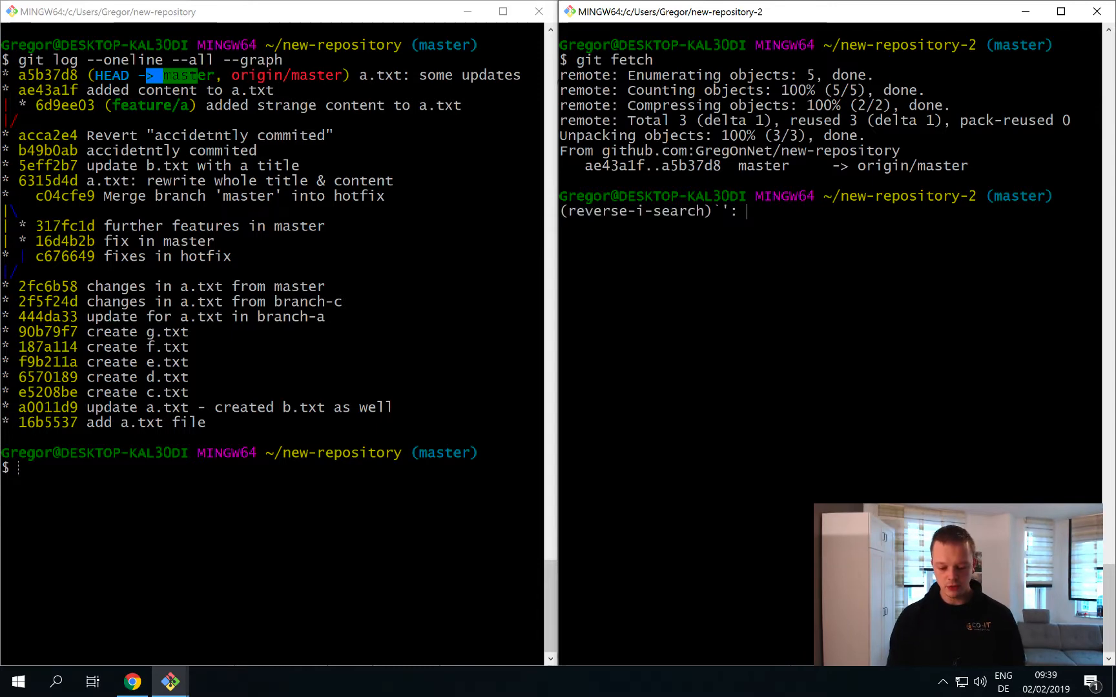
key("Return")
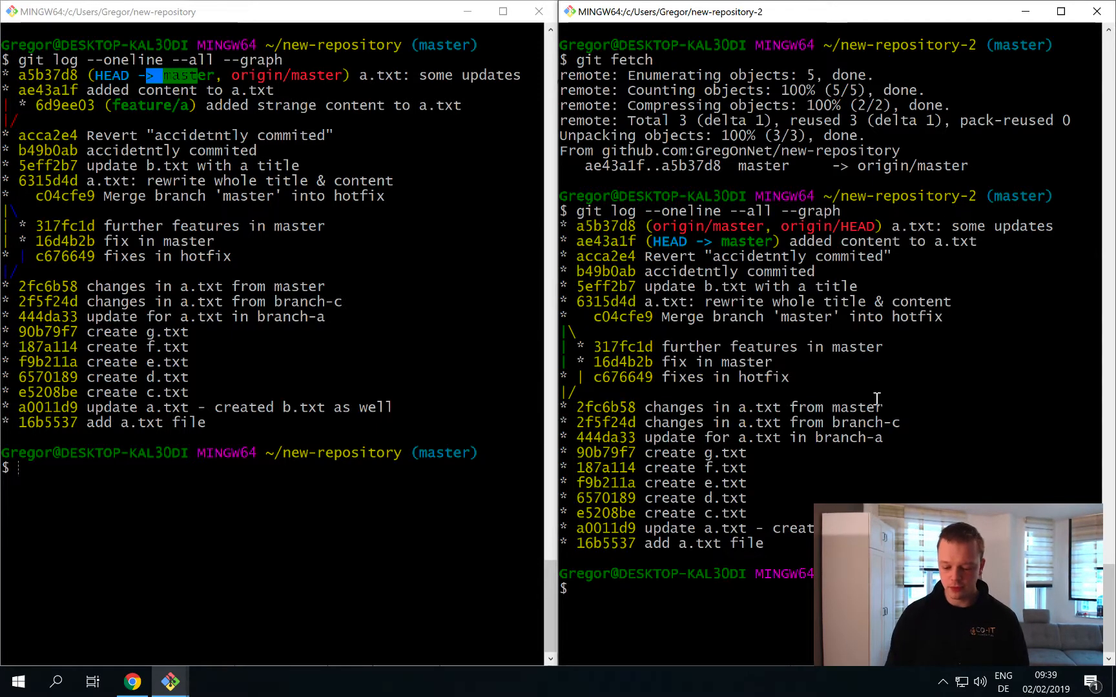
mouse_move(589, 240)
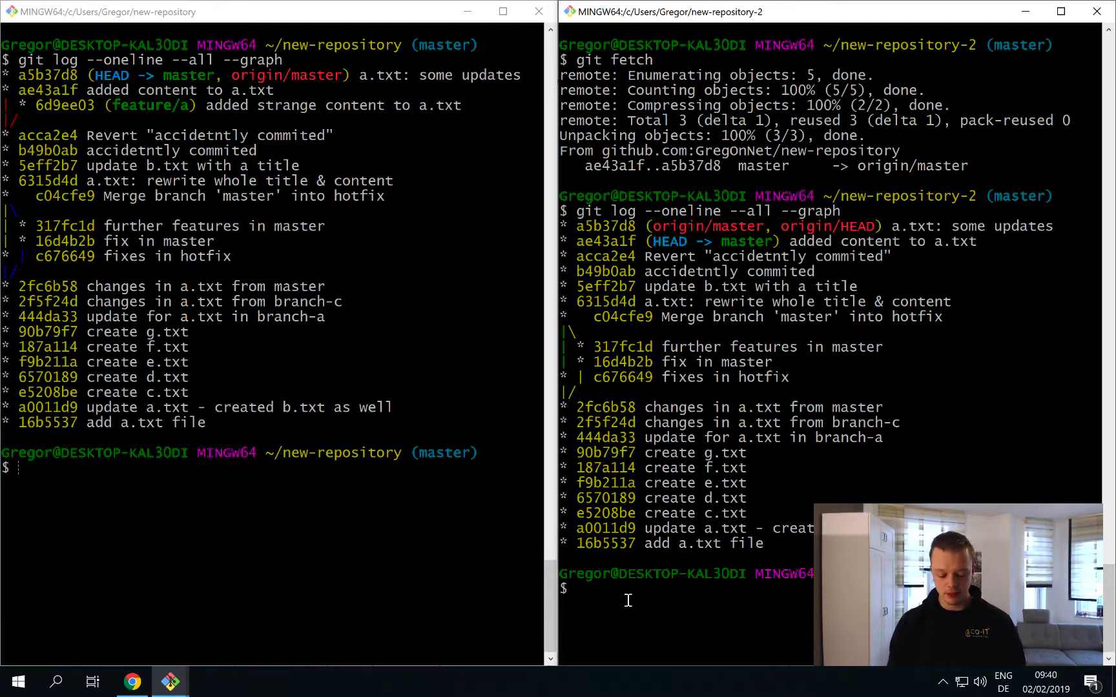
Merge origin/master into the clone's master and recall the history graph command
type("git mer")
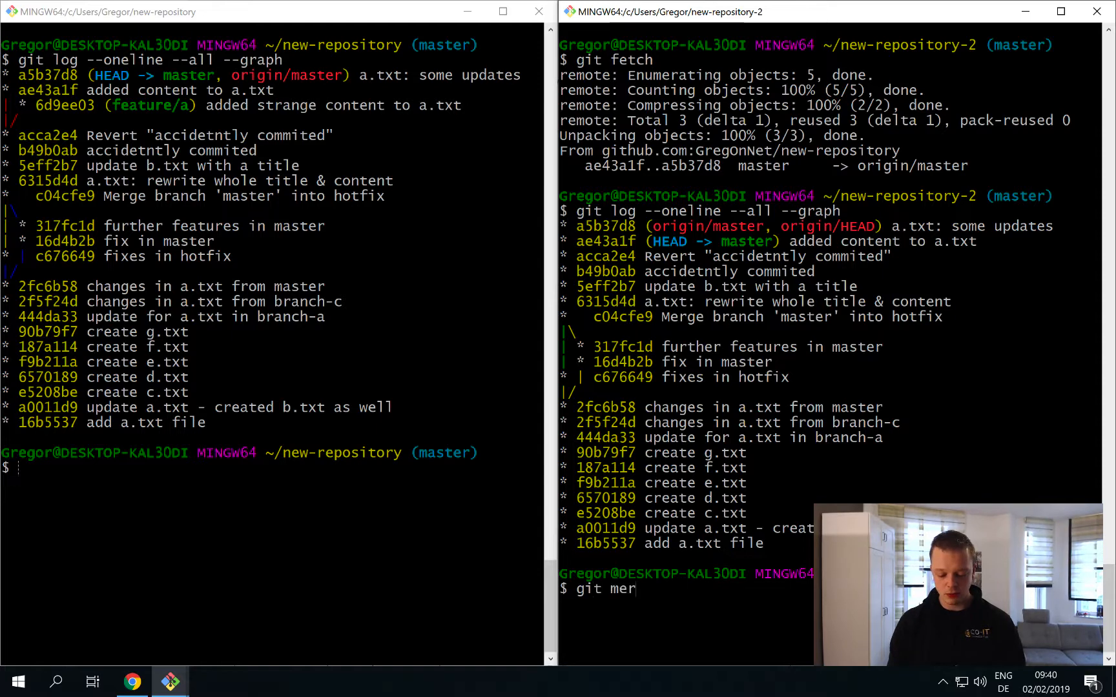
type("ge orig")
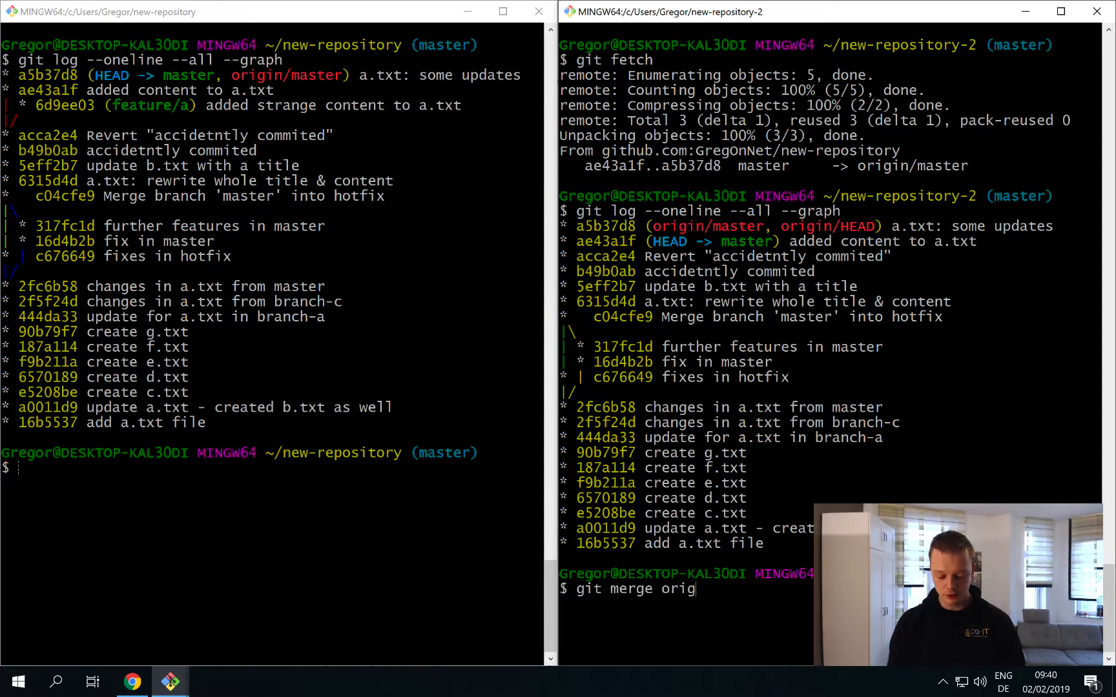
type("in-")
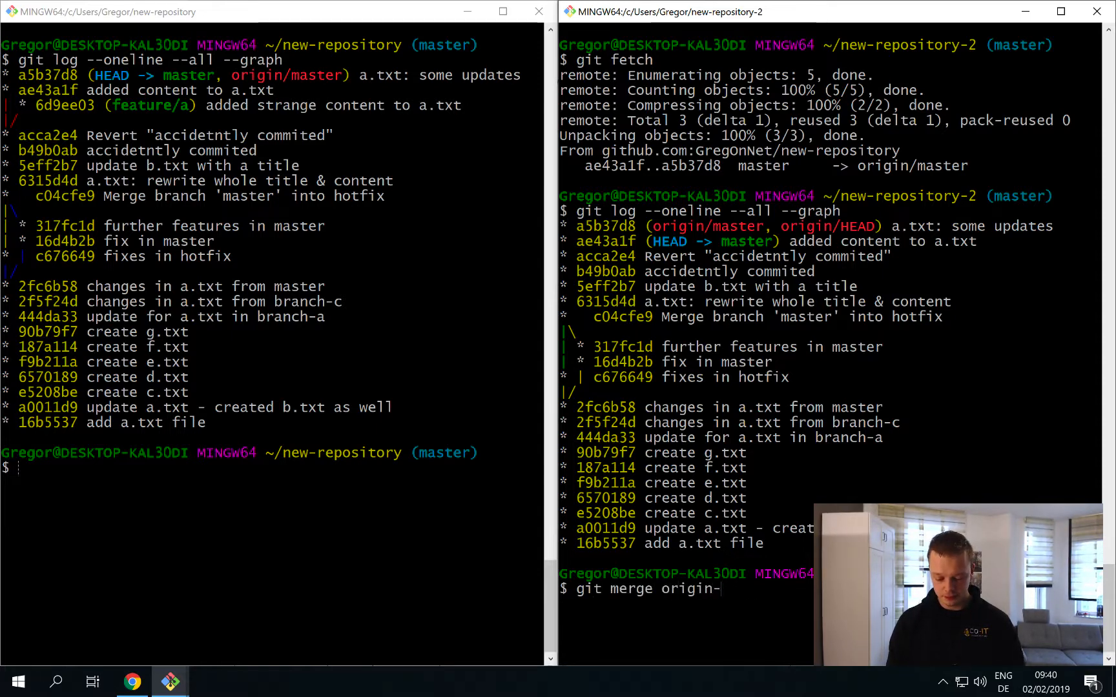
type("master")
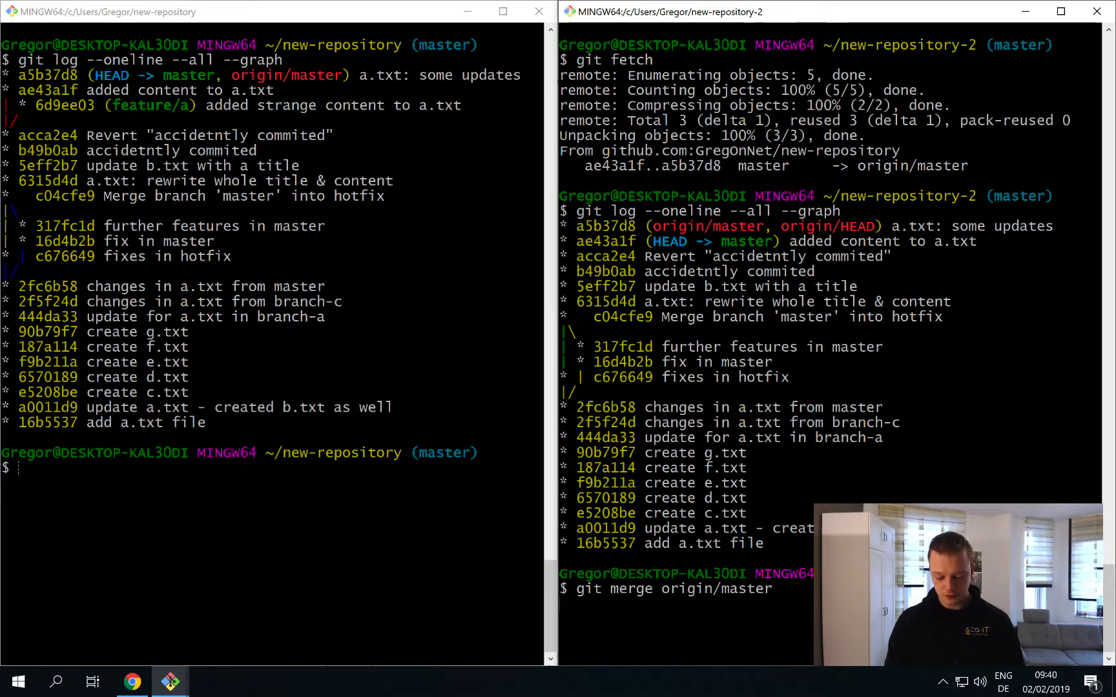
key("Return")
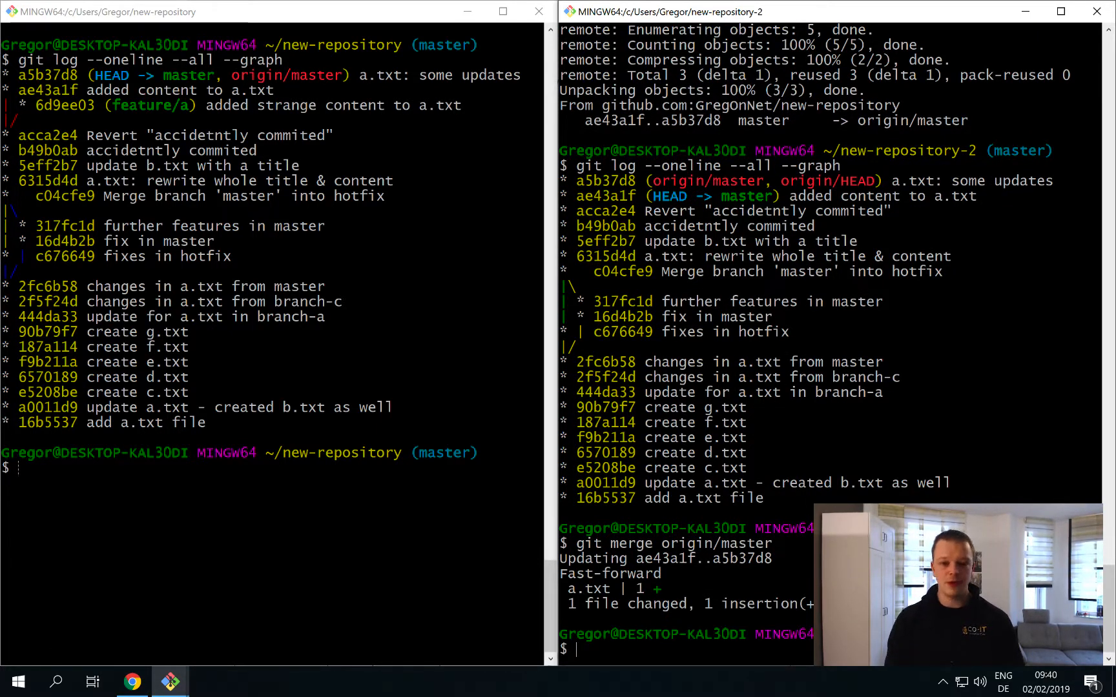
key("ctrl+r")
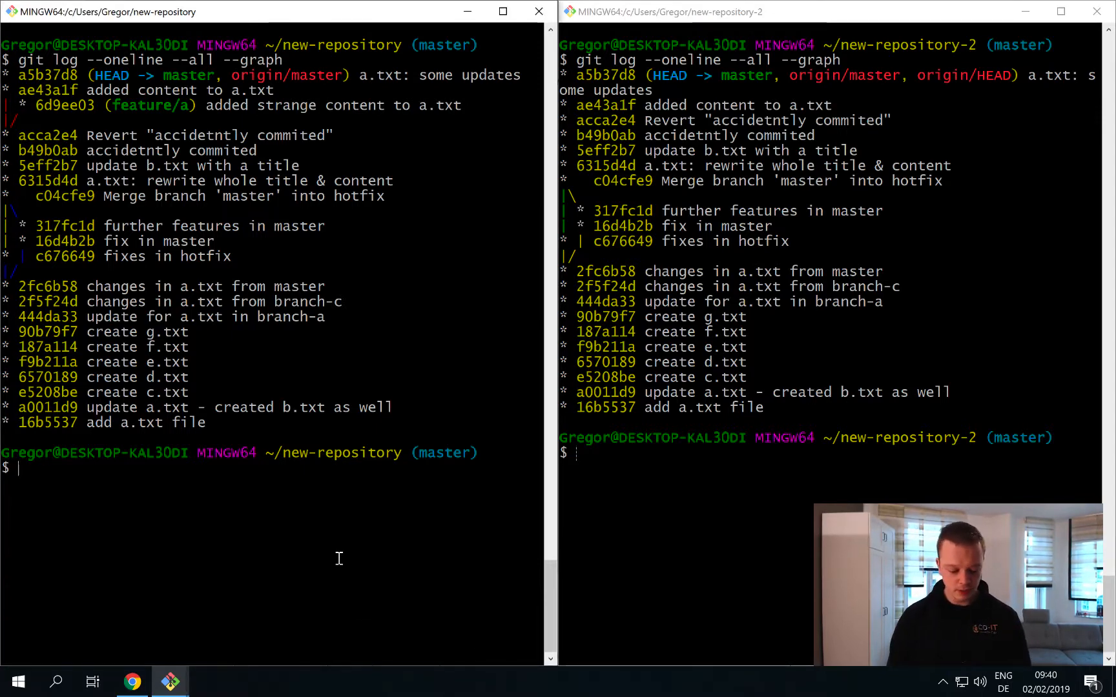
Delete the junk lines from a.txt in vim and save the file
type("vim a.txt")
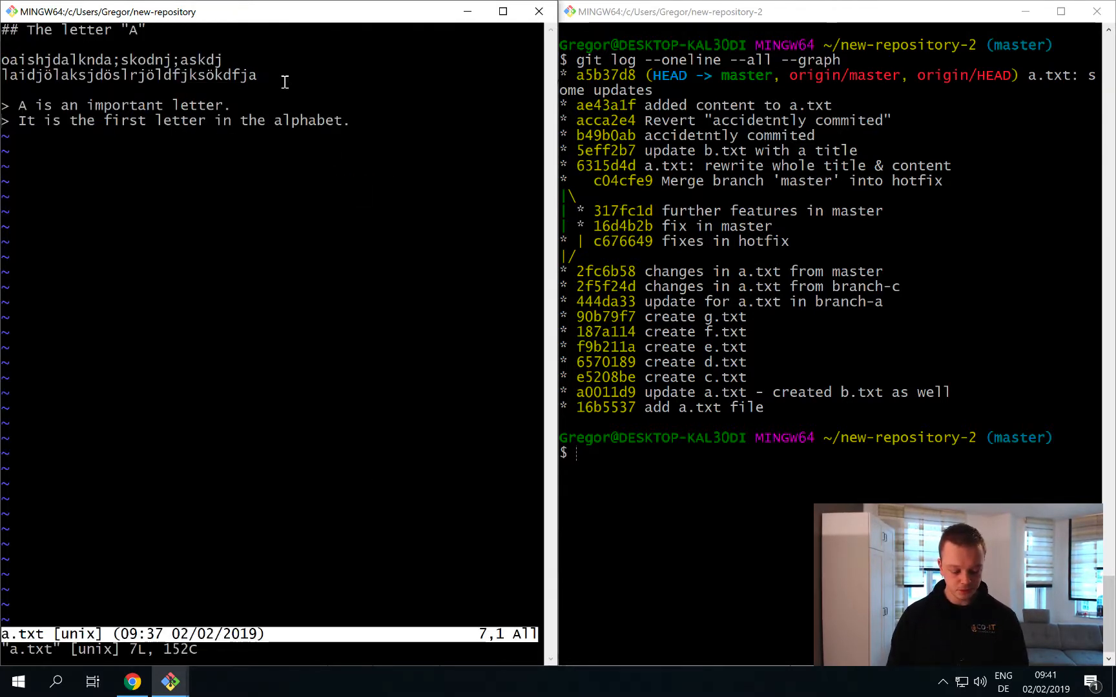
key("i")
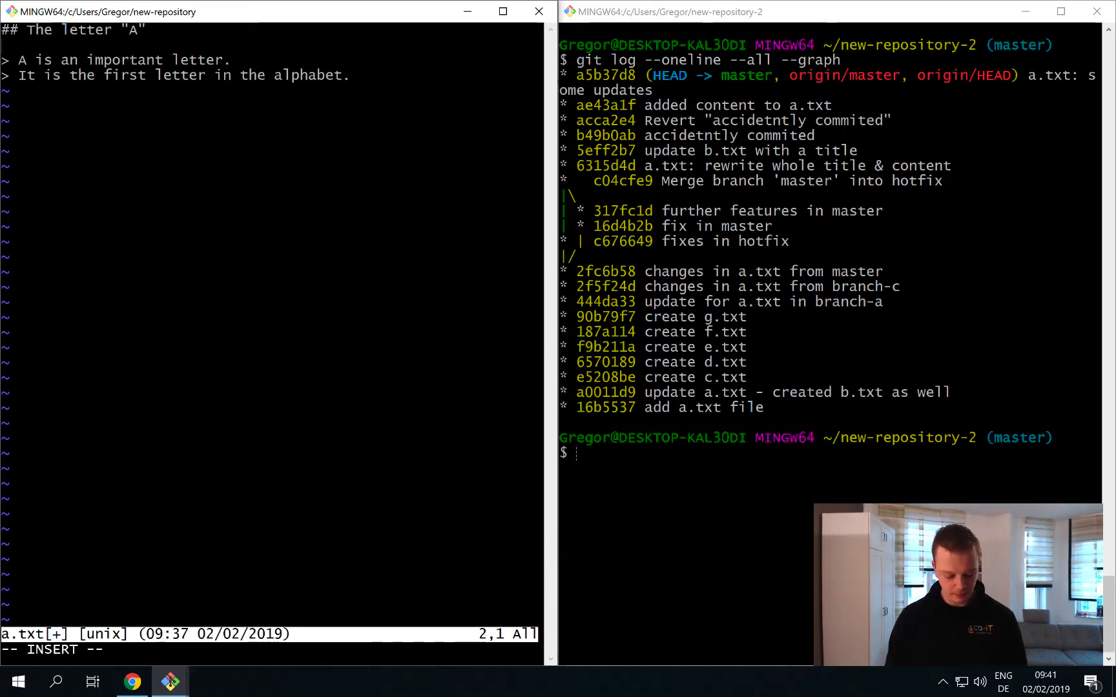
type(":wq")
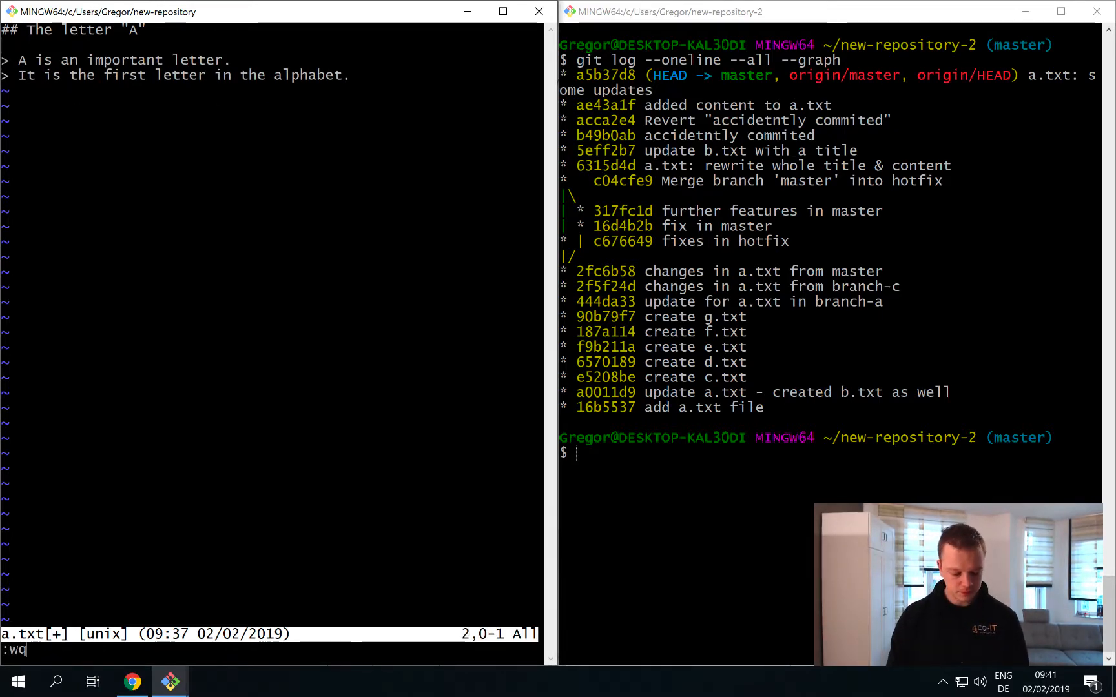
key("Return")
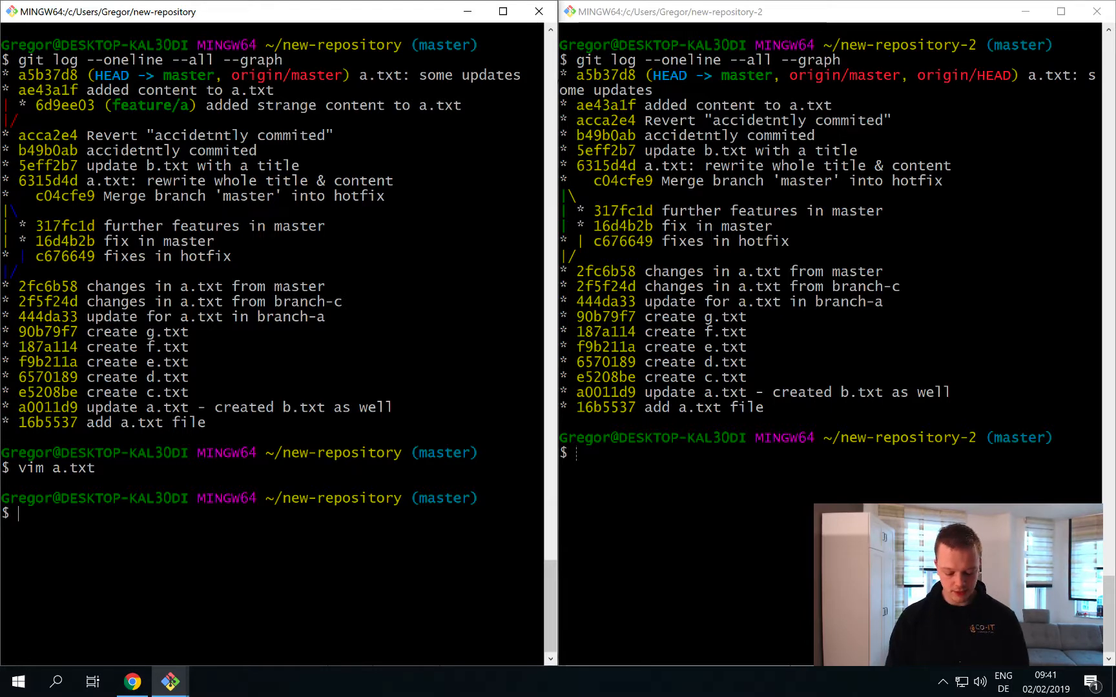
Commit all changes with the message 'a.txt: refine content'
type("git push")
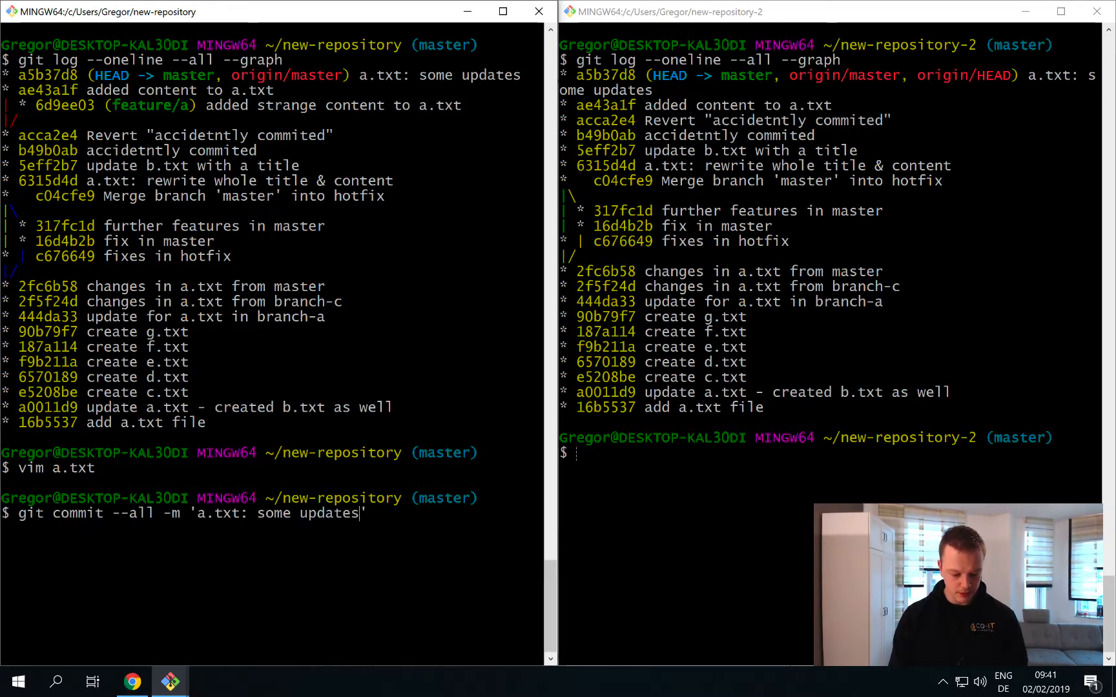
key("BackSpace")
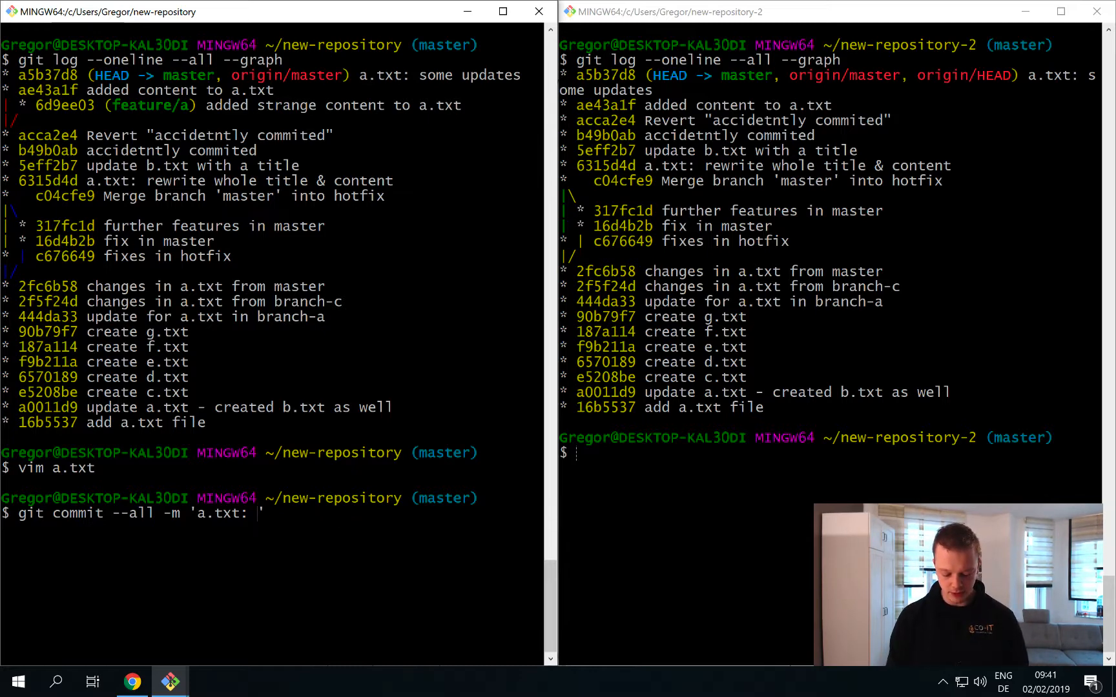
type("refine")
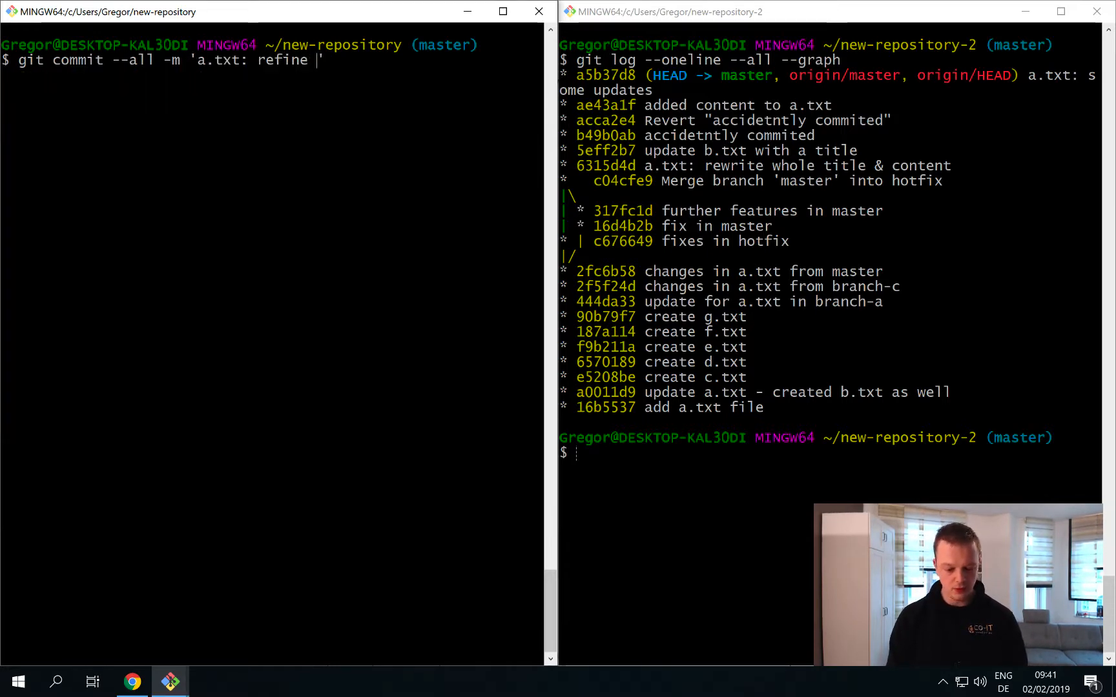
key("Return")
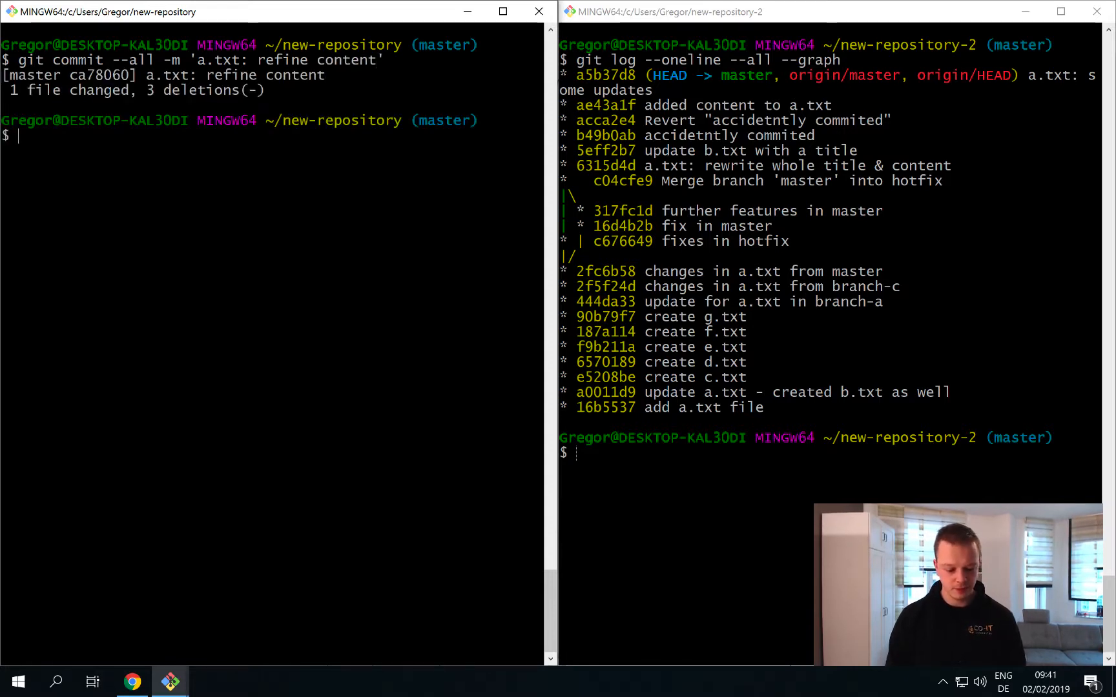
Push commit ca78060 from new-repository to GitHub and clear the clone's terminal
type("git")
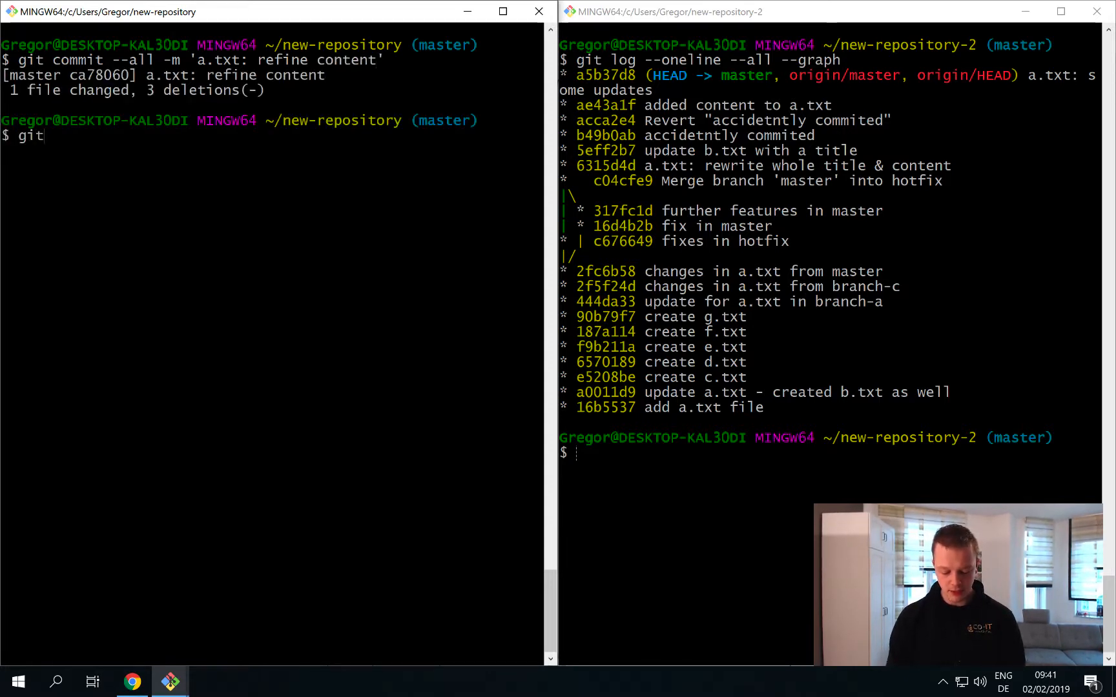
type("push")
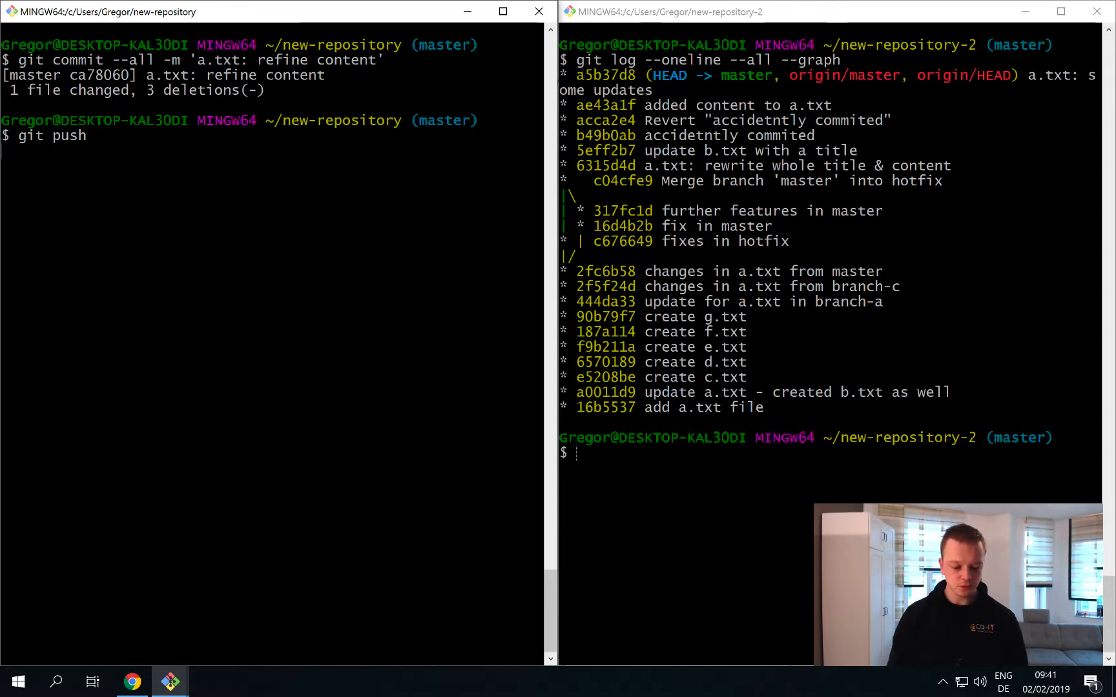
key("Return")
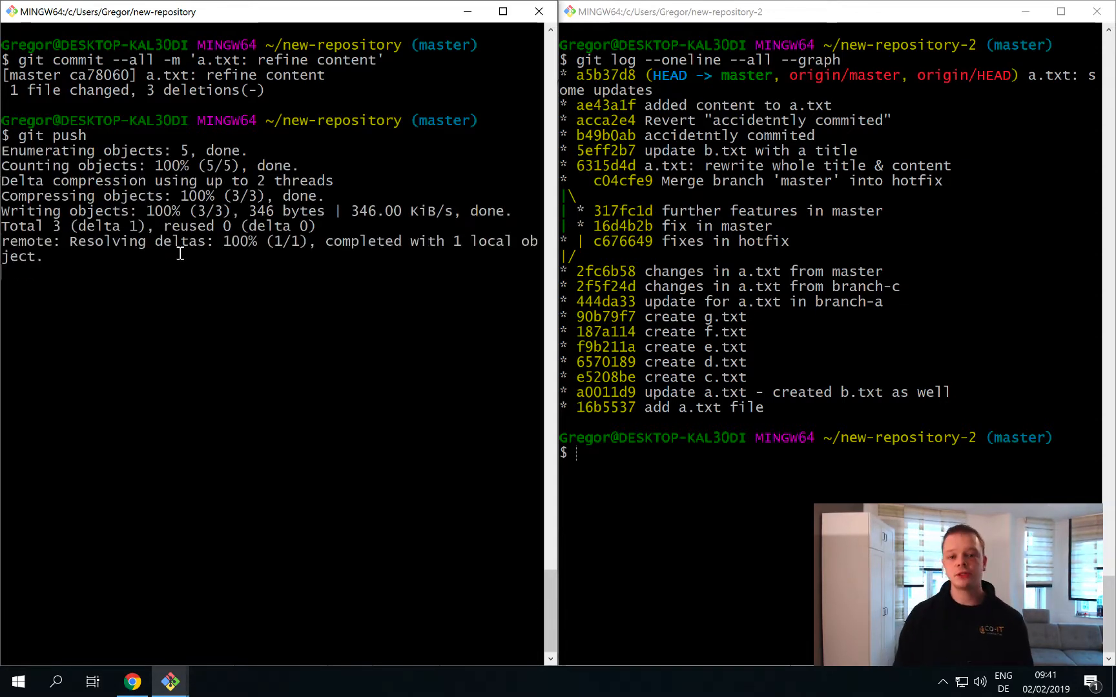
key("Return")
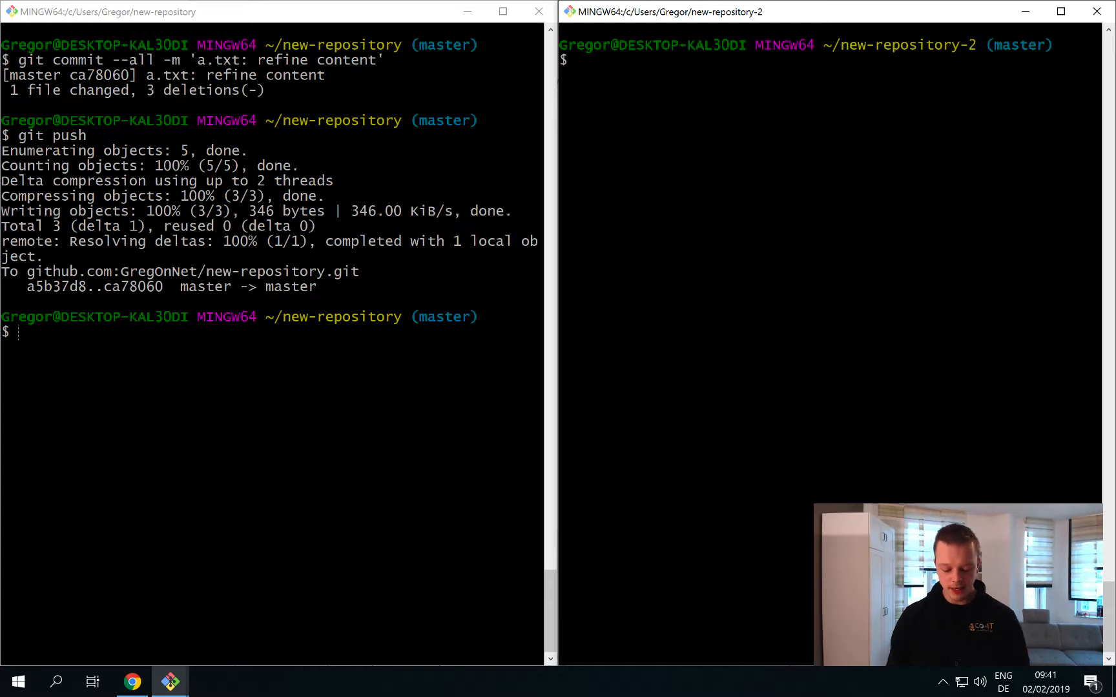
Pull ca78060 into new-repository-2 and view git log --oneline --all --graph
type("git pull")
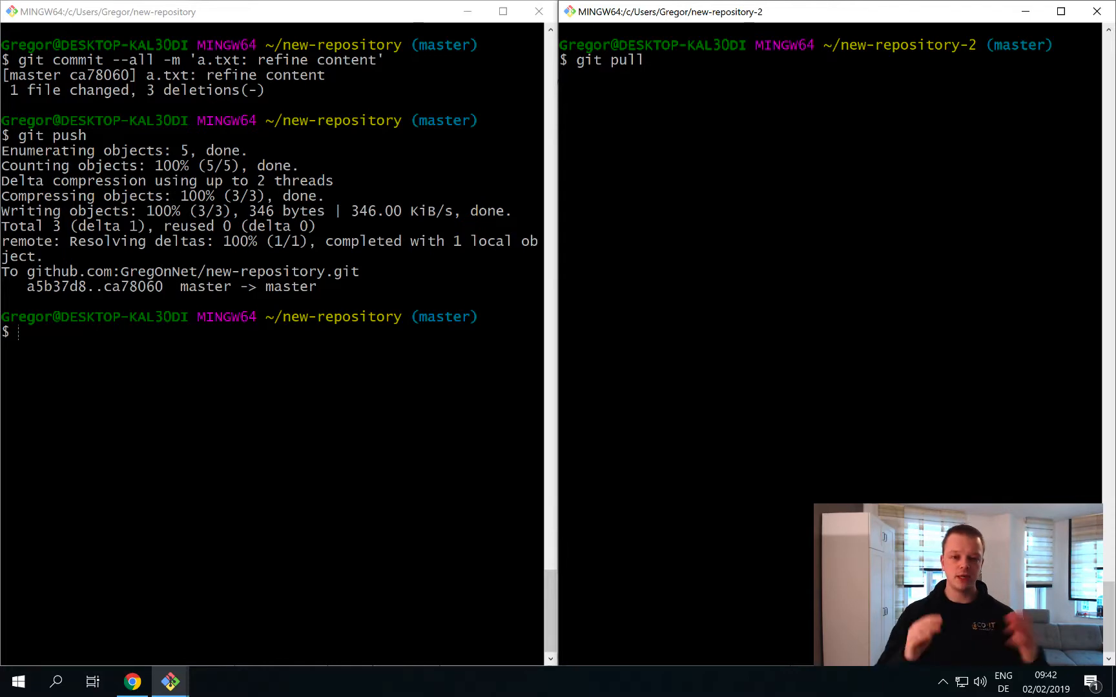
key("Return")
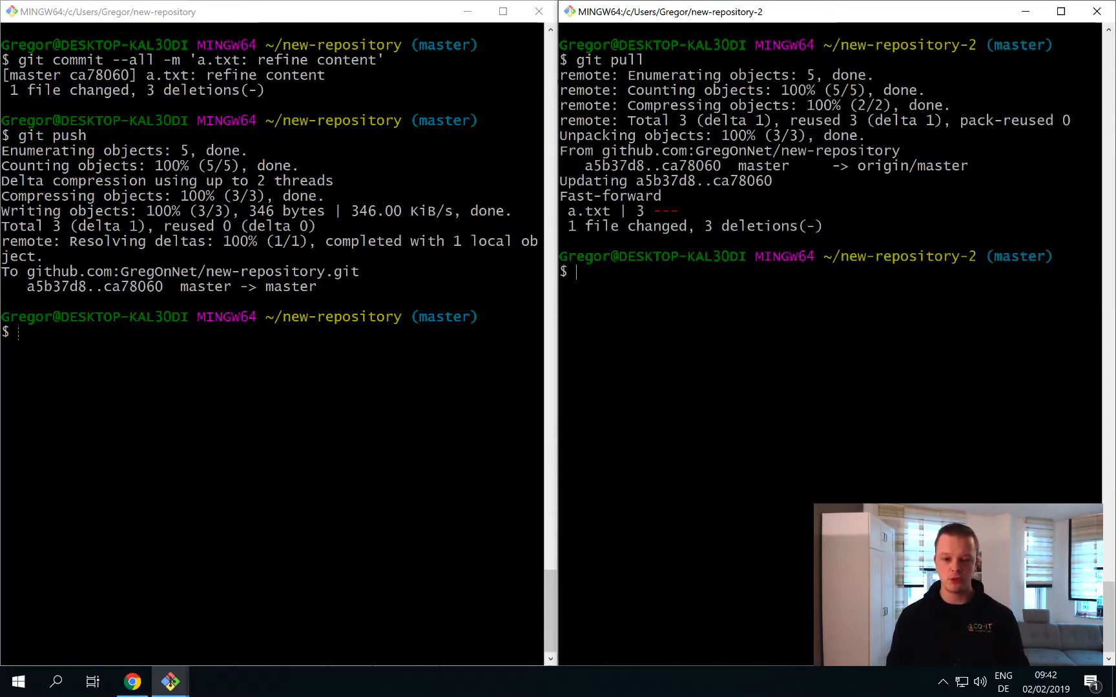
mouse_move(717, 378)
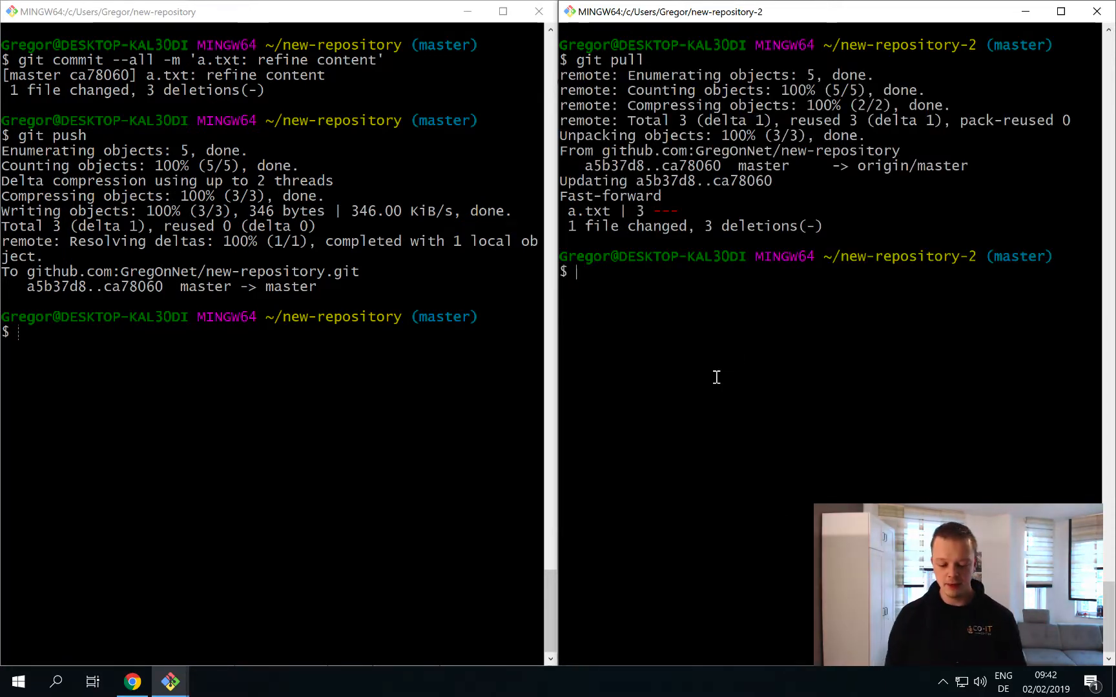
mouse_move(570, 78)
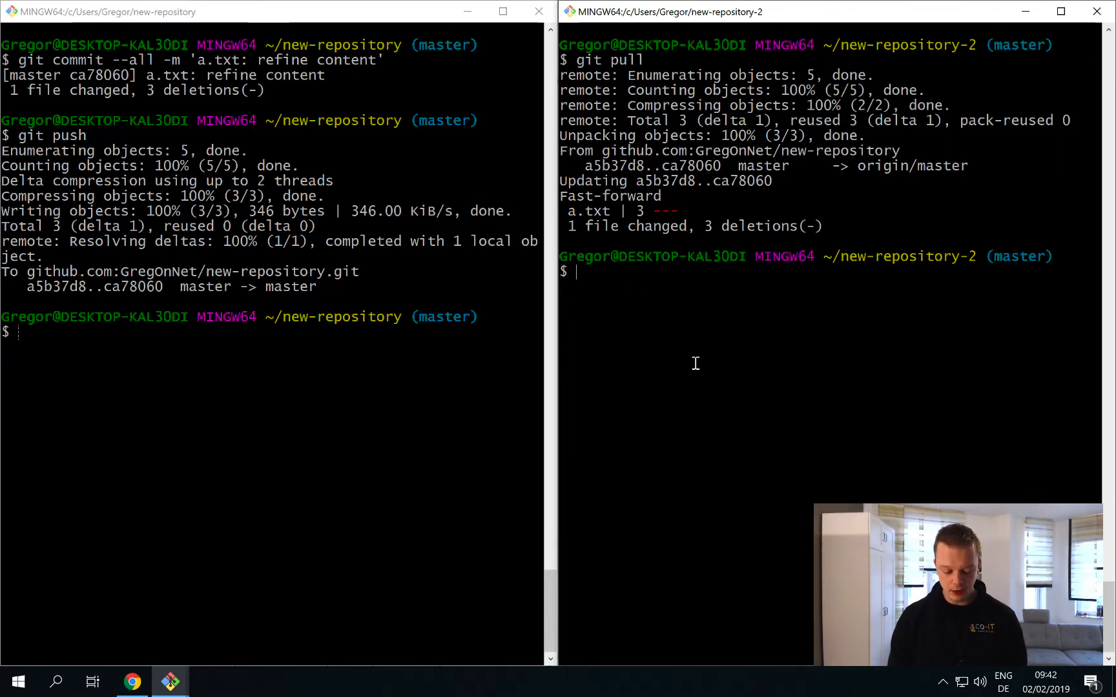
type("git log --oneline --all --graph")
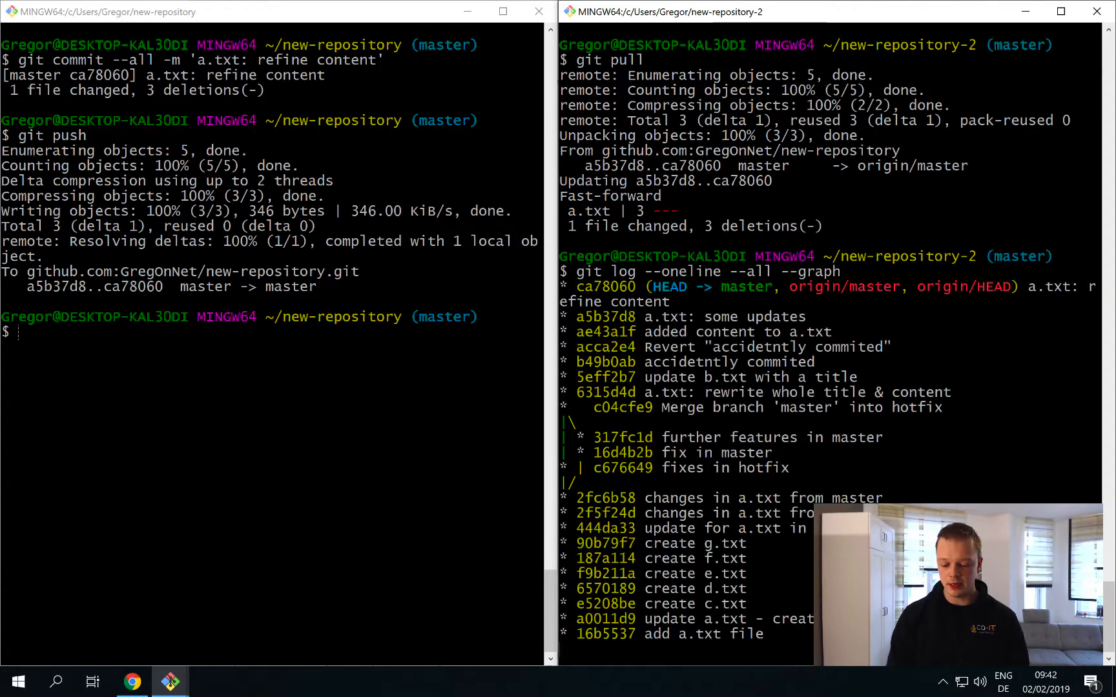
scroll("down", 3)
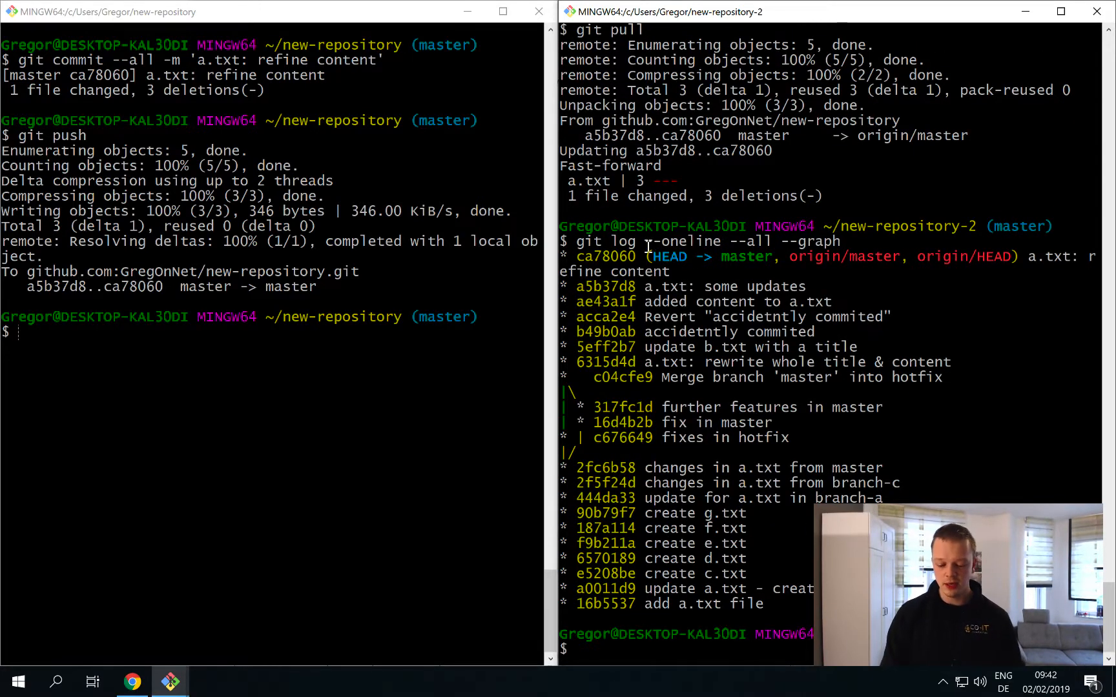